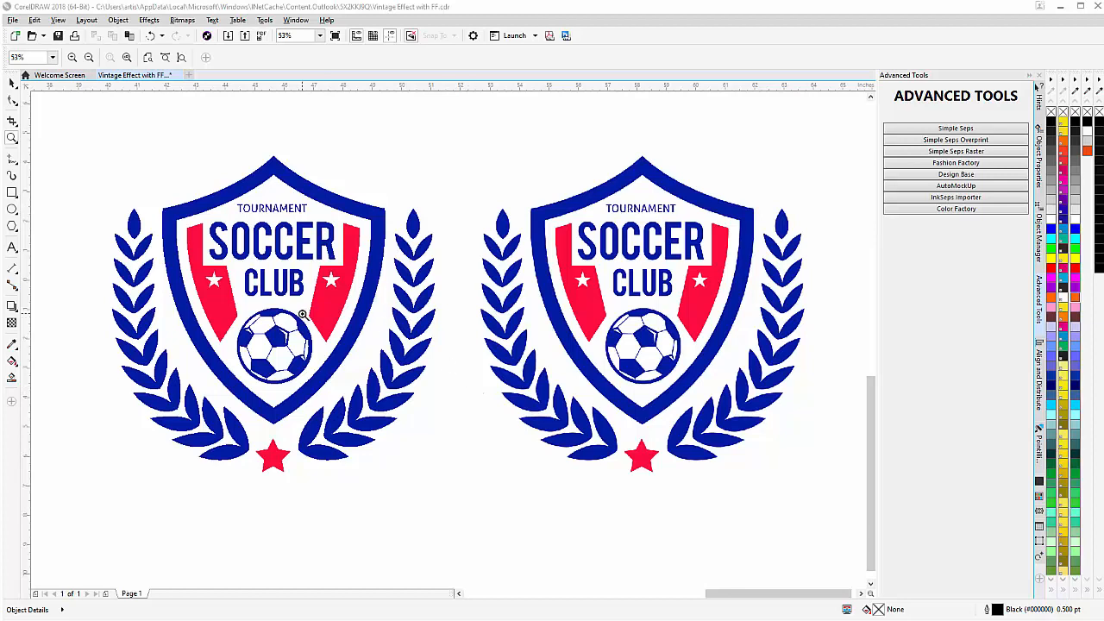
mouse_move(620, 339)
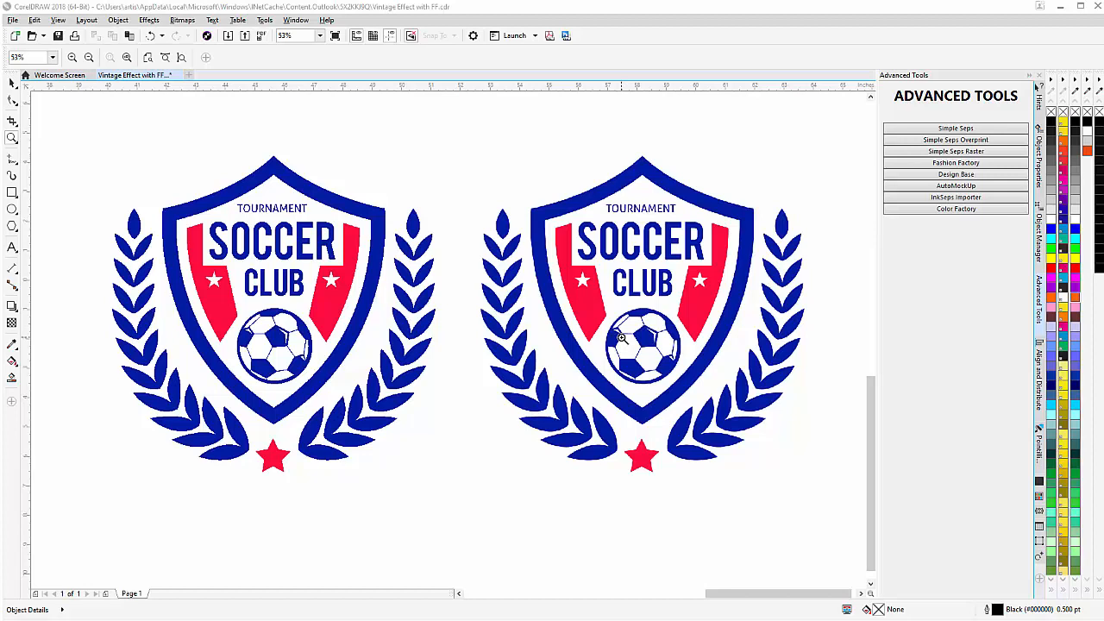
mouse_move(580, 309)
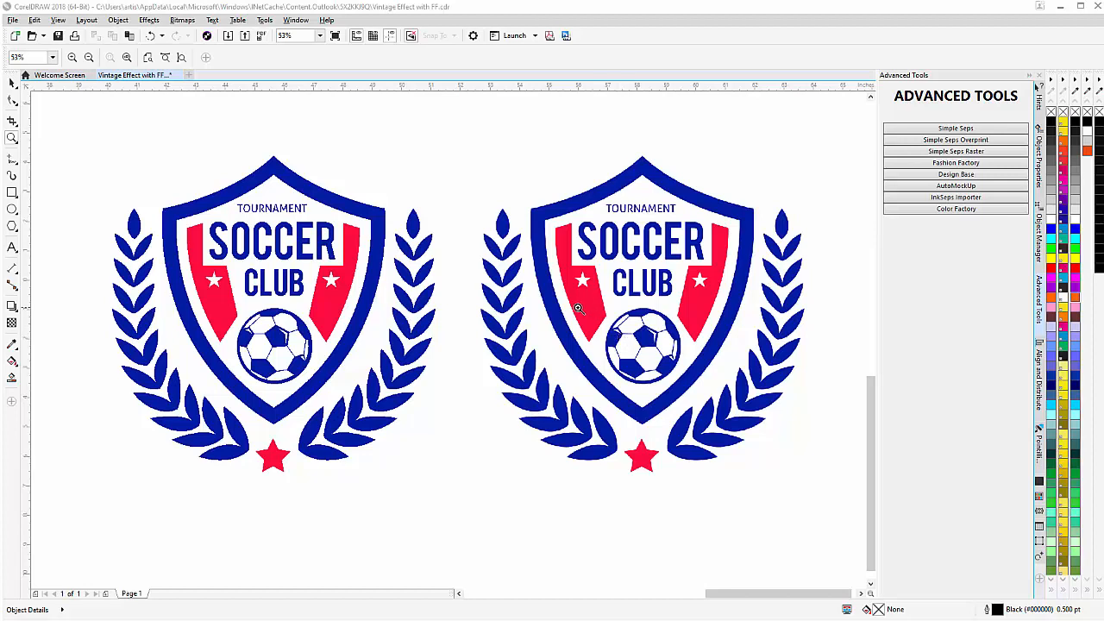
Step: Move the red separation bitmap below the blue one and clear its background with the no-color swatch
click(579, 309)
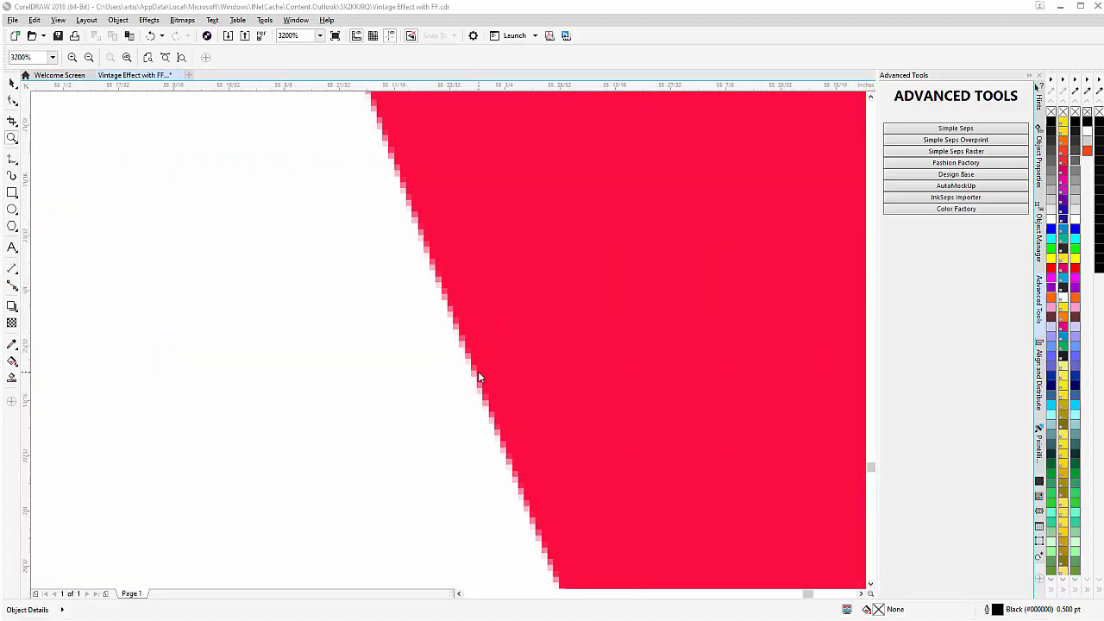
mouse_move(463, 339)
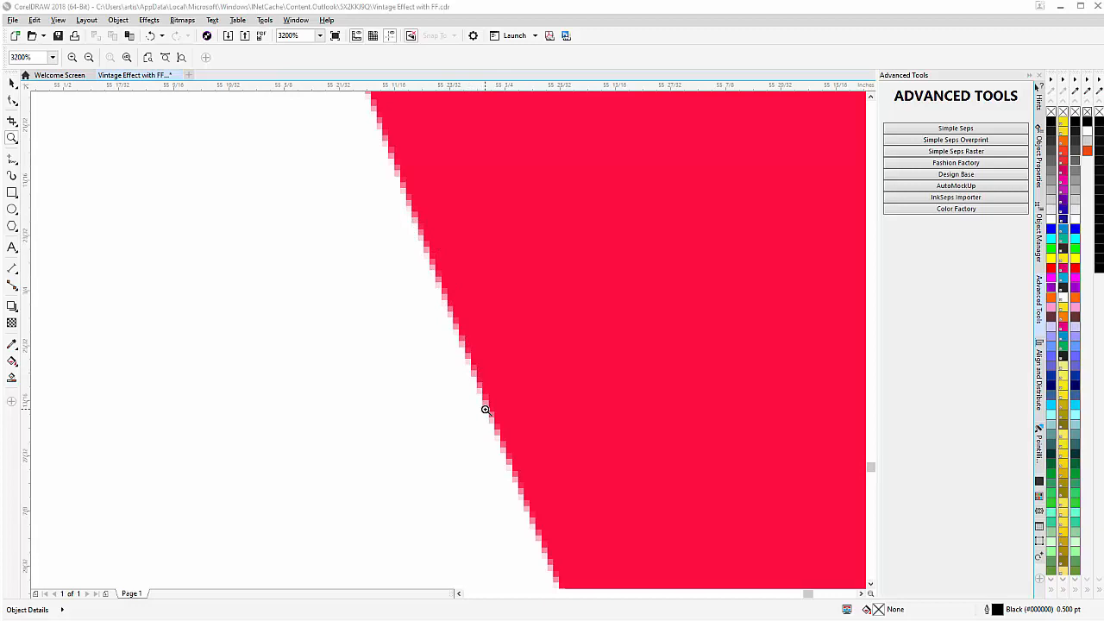
mouse_move(439, 276)
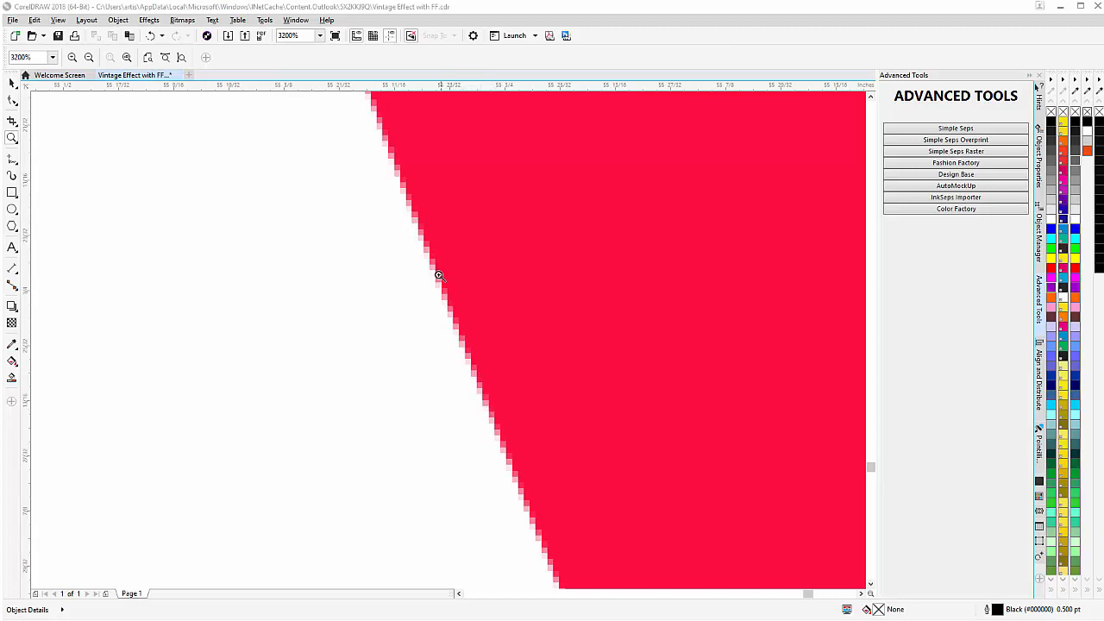
mouse_move(500, 433)
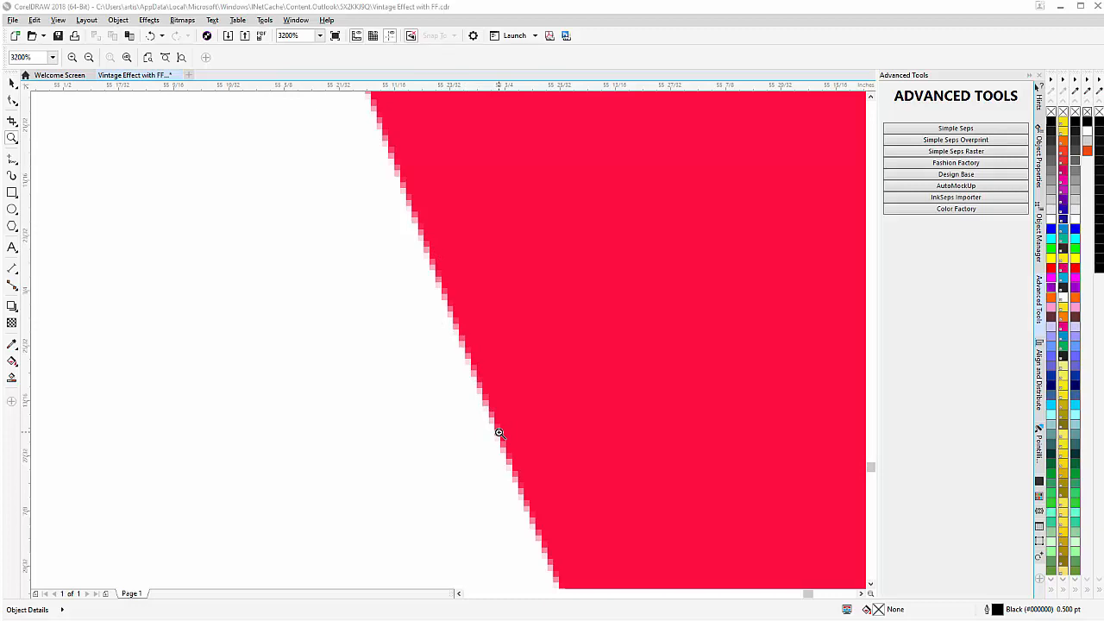
mouse_move(447, 317)
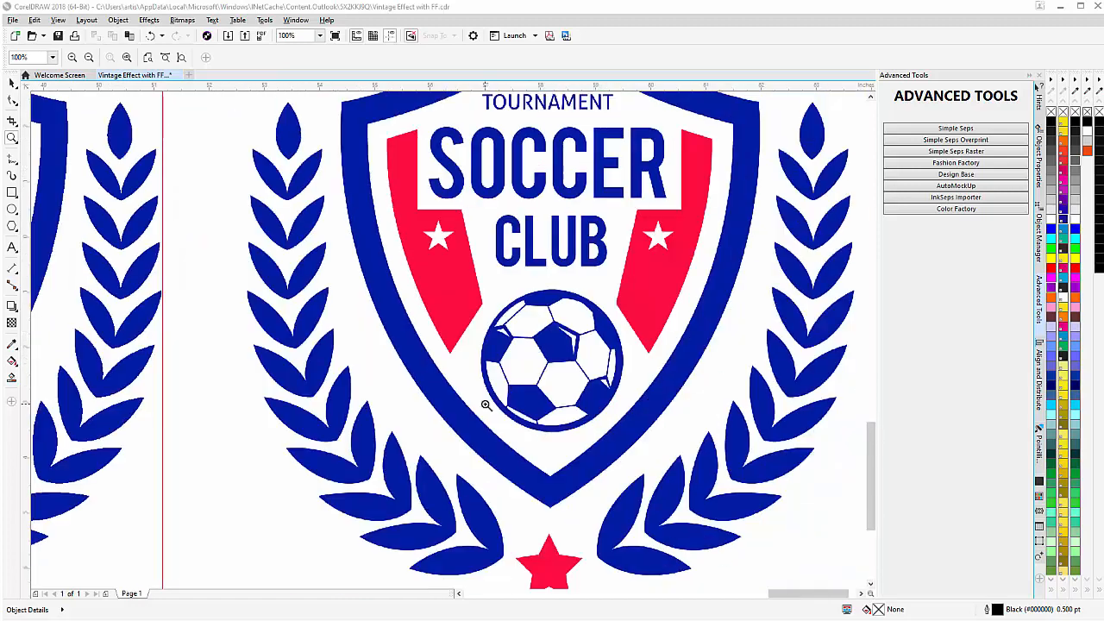
click(284, 36)
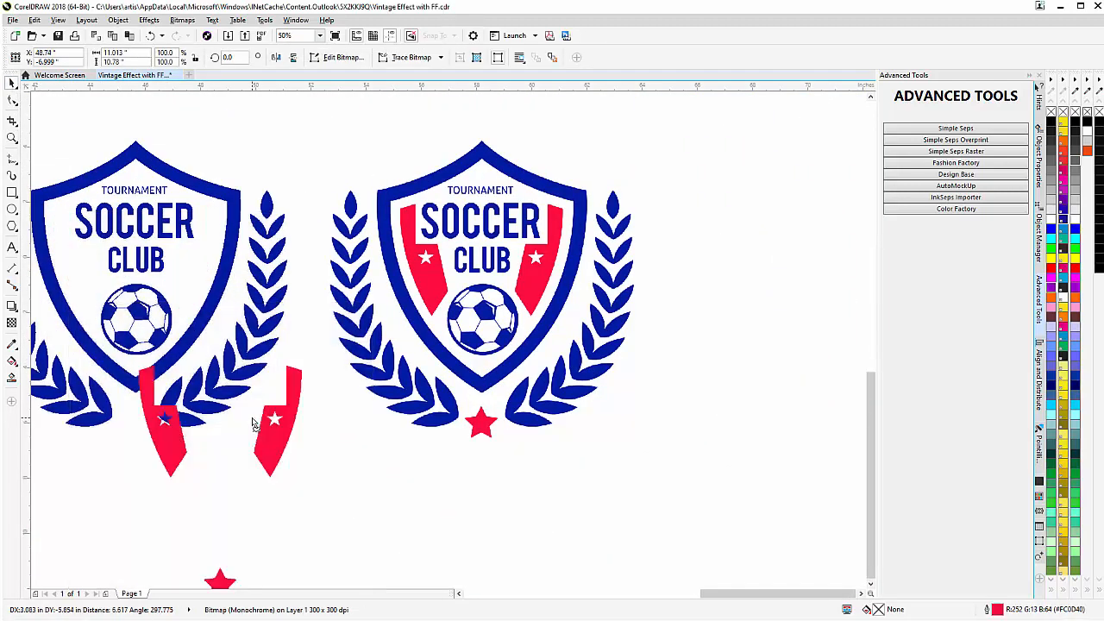
click(188, 424)
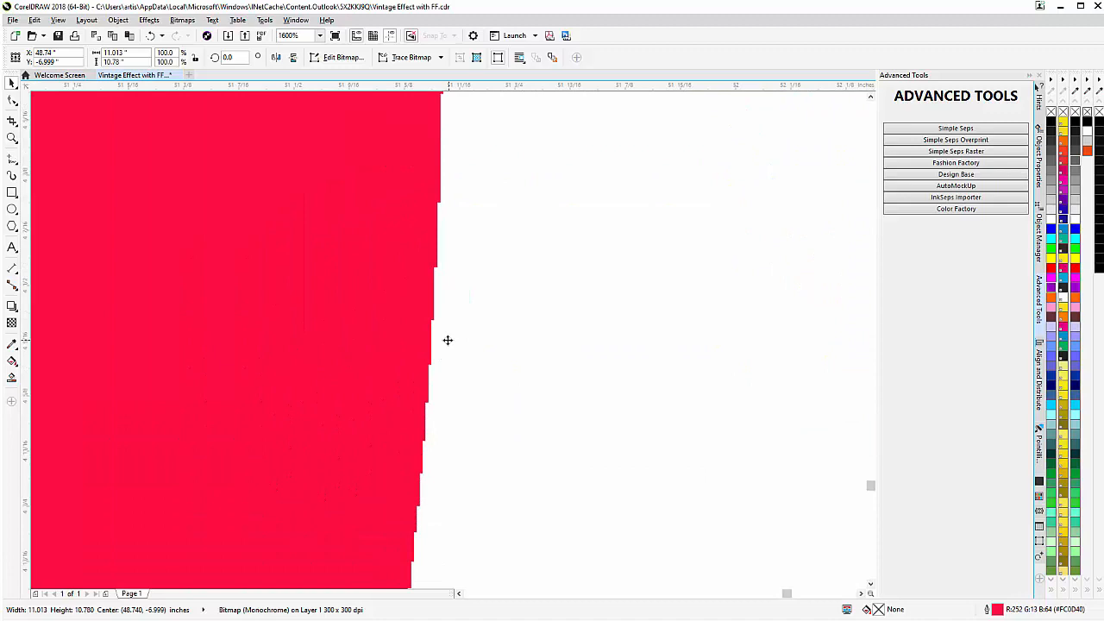
mouse_move(417, 474)
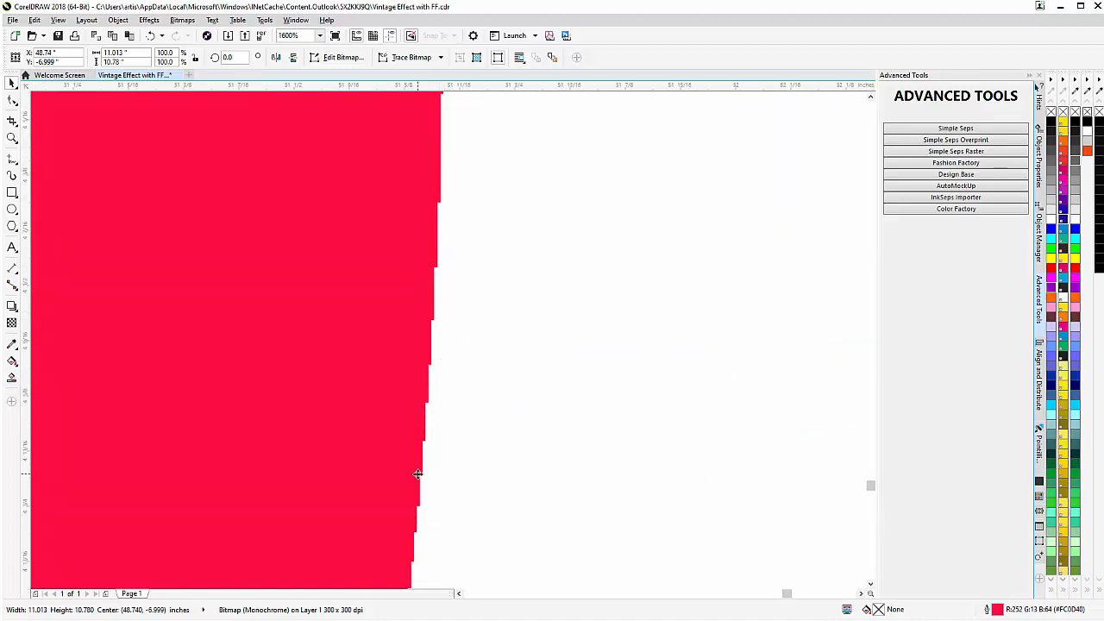
mouse_move(392, 435)
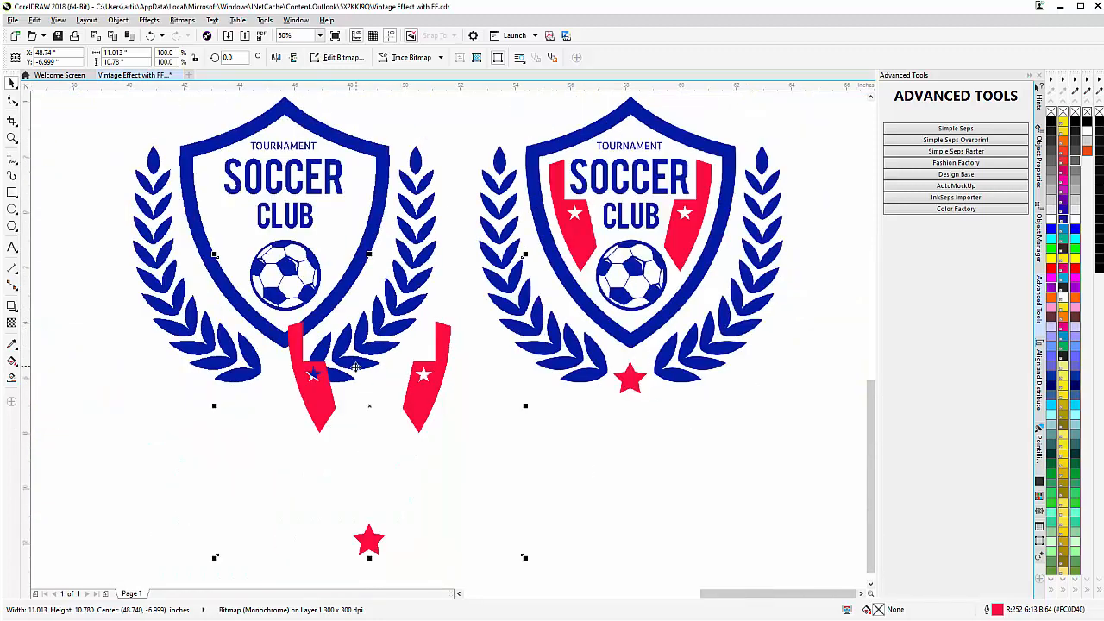
mouse_move(326, 395)
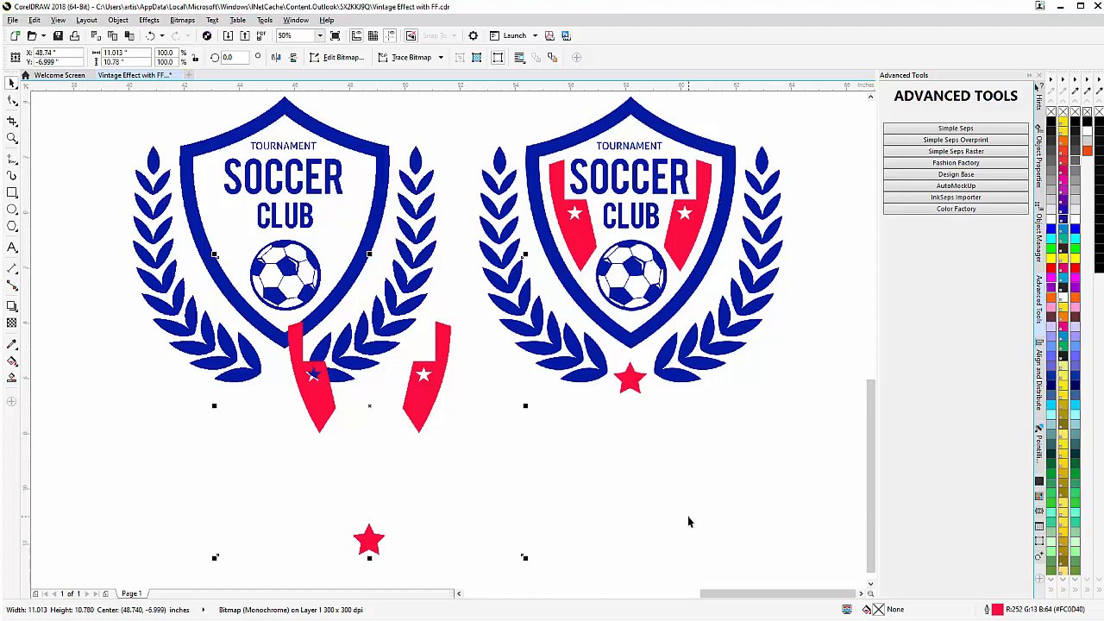
mouse_move(999, 353)
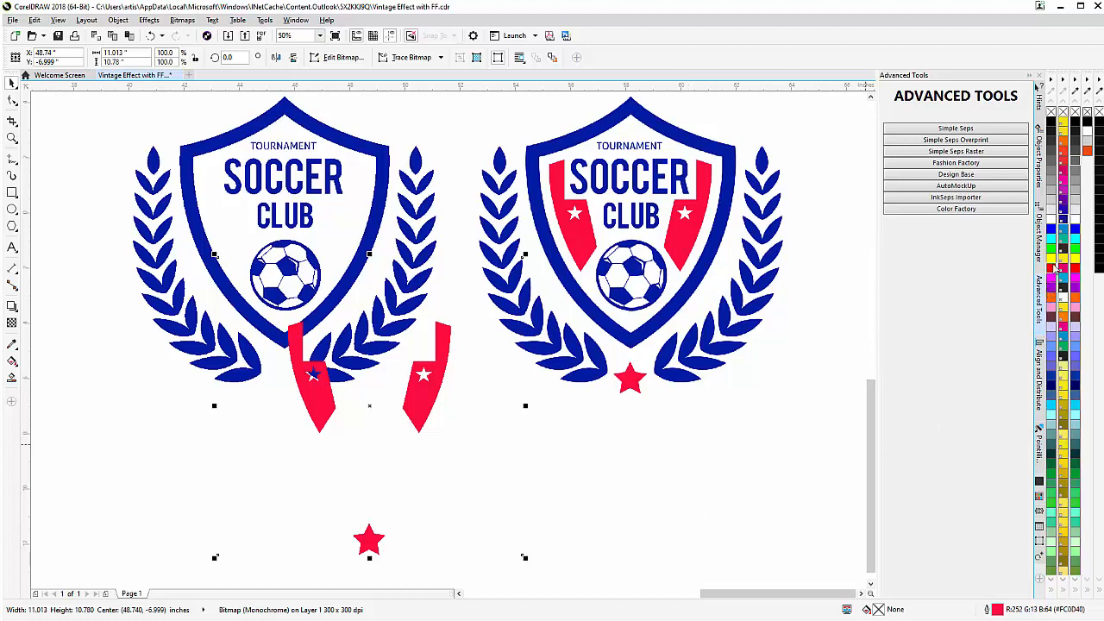
mouse_move(1063, 348)
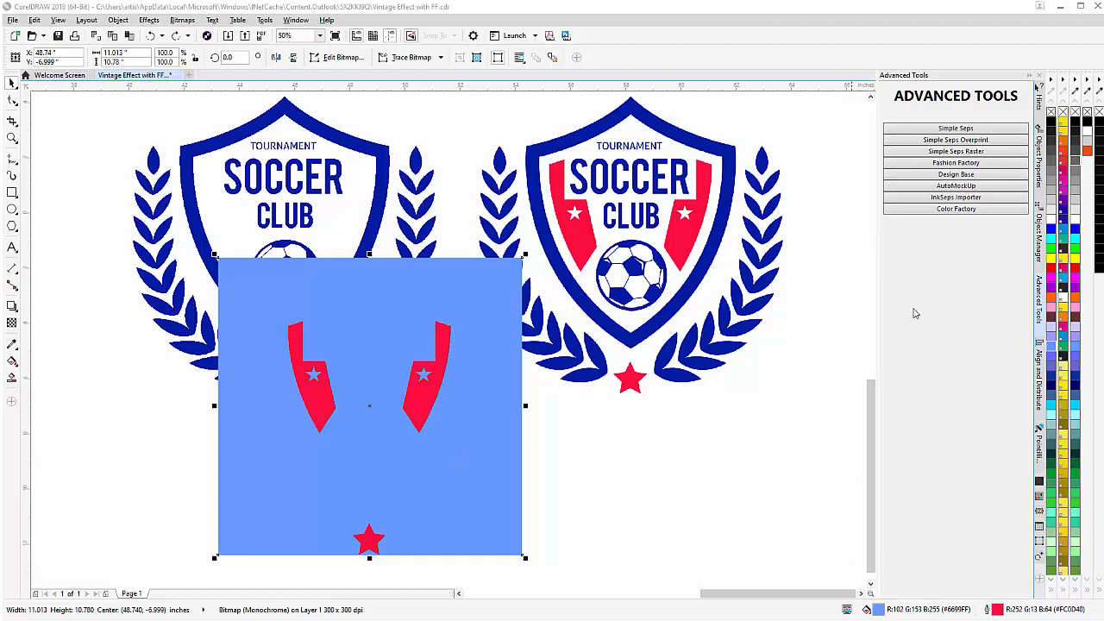
mouse_move(1053, 114)
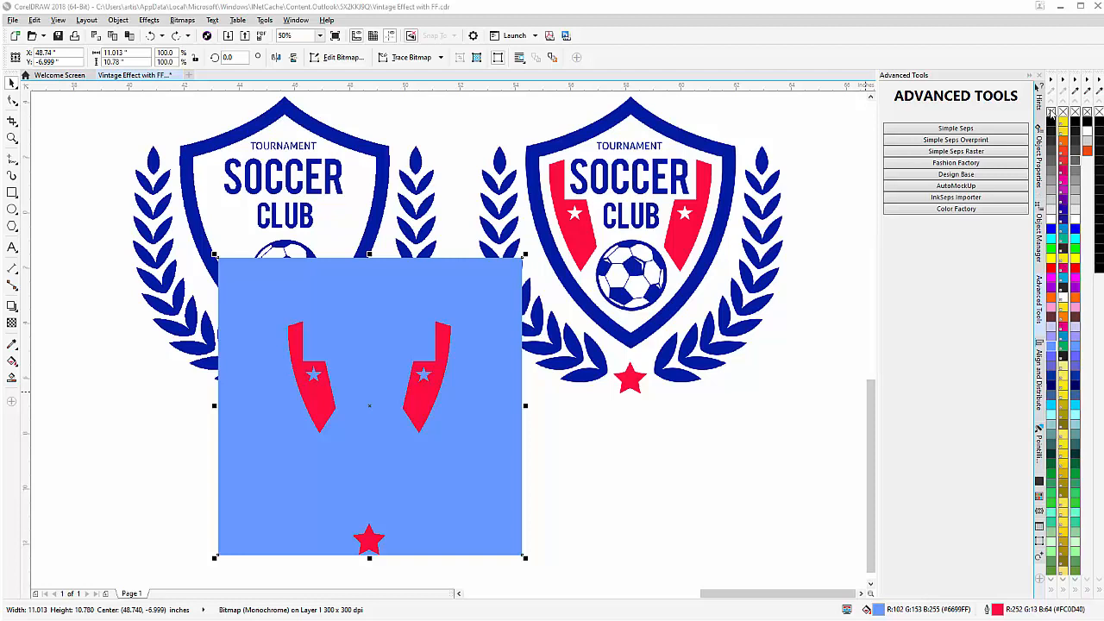
click(955, 151)
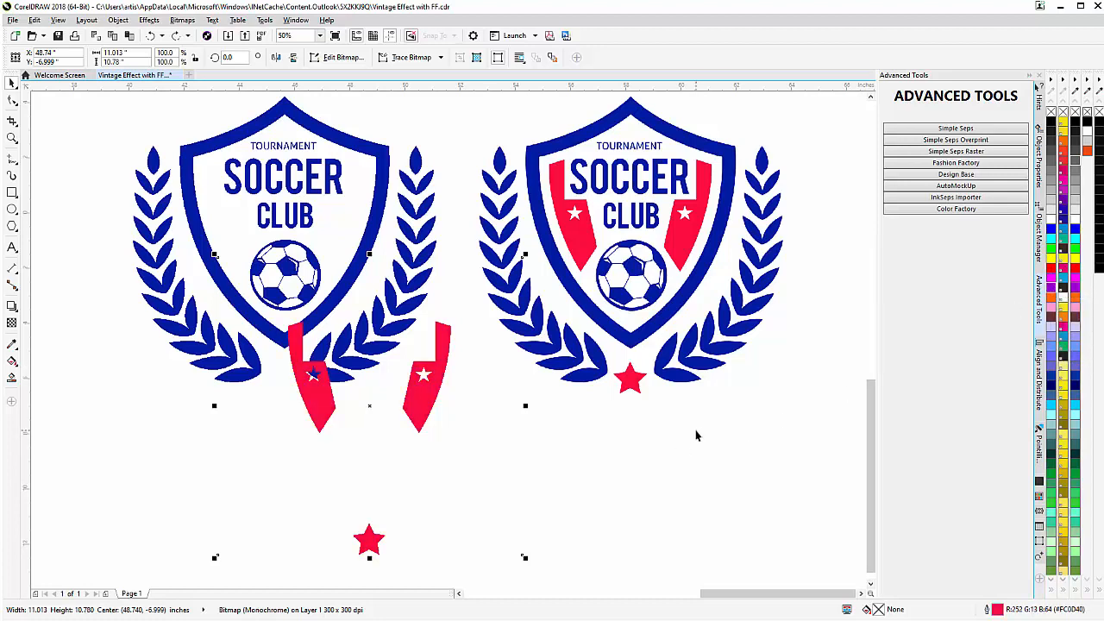
mouse_move(315, 233)
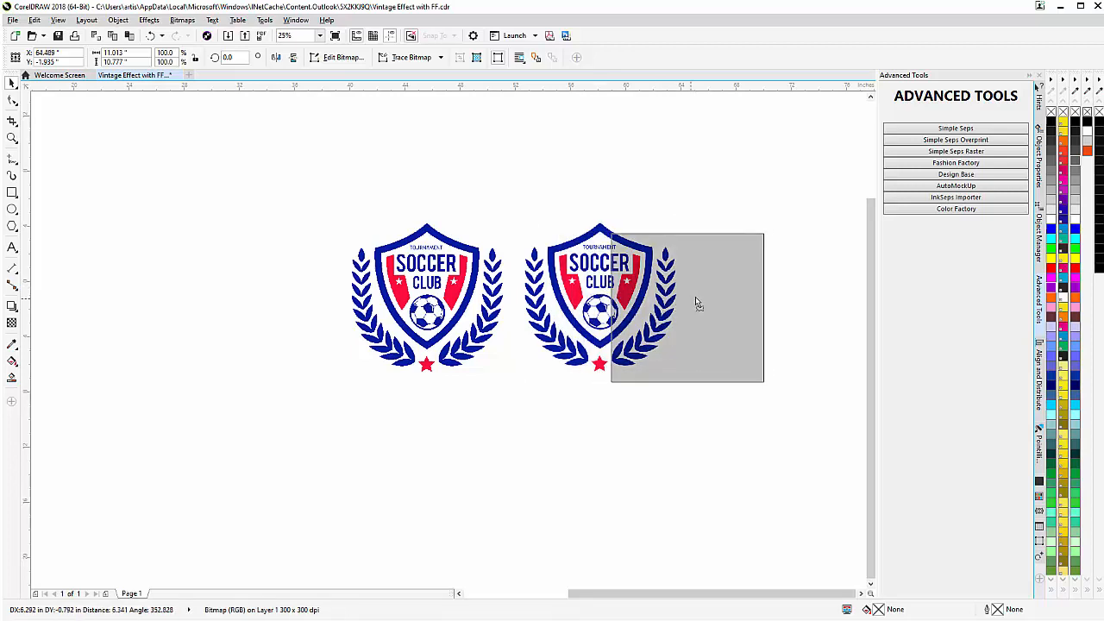
Step: Drag-copy the full-colour soccer logo to the right as a third badge
drag(685, 307, 759, 297)
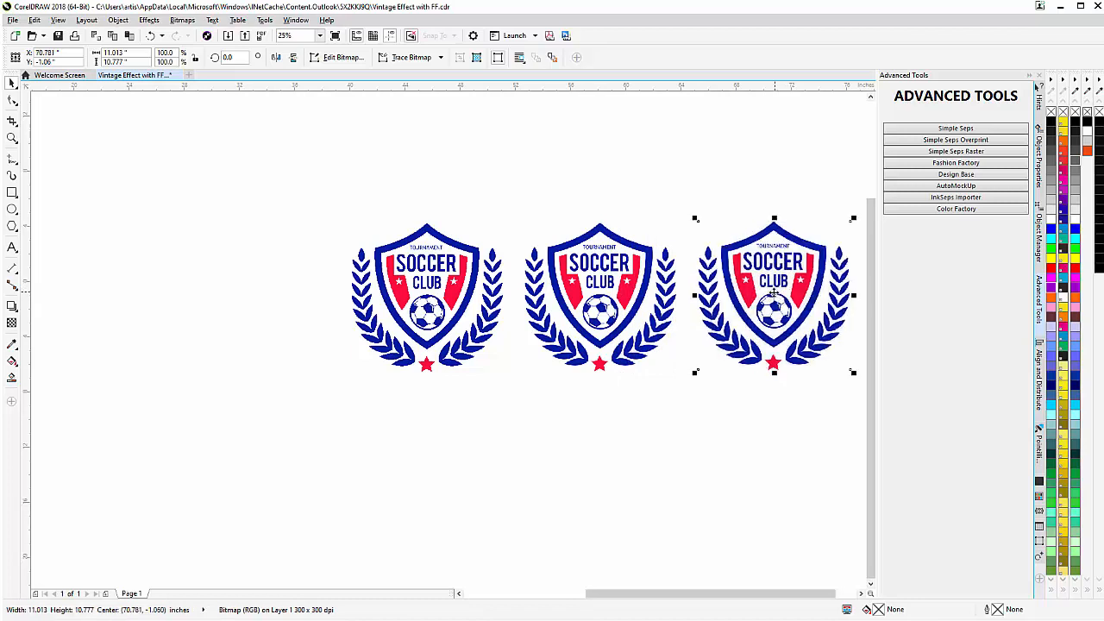
mouse_move(43, 367)
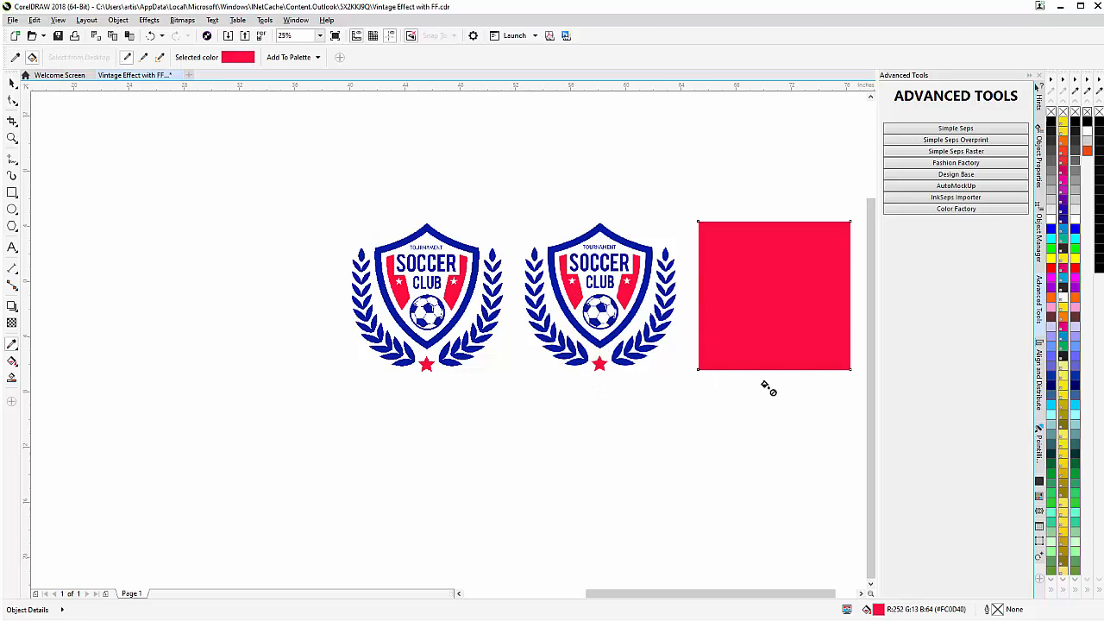
Step: Set the red square's transparency merge mode to Divide over the third badge
click(300, 35)
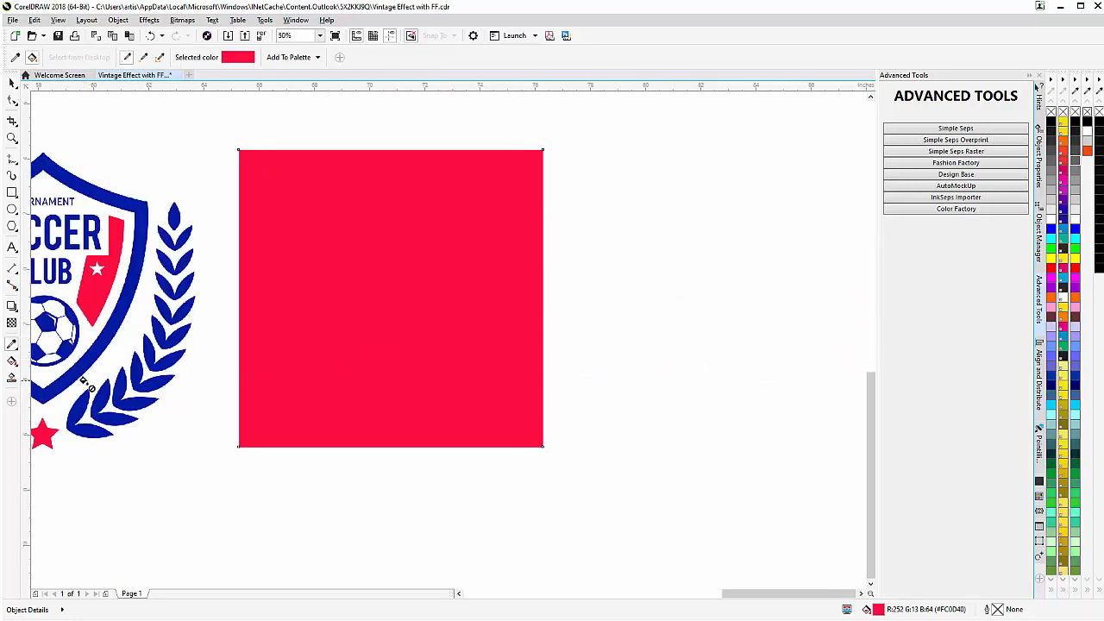
mouse_move(14, 322)
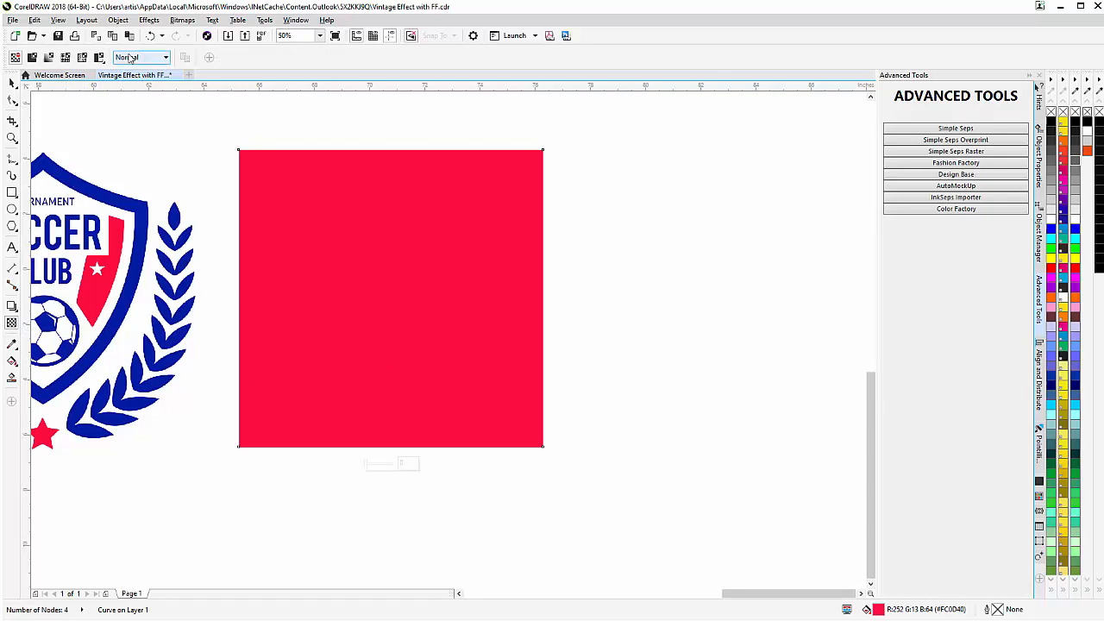
click(140, 57)
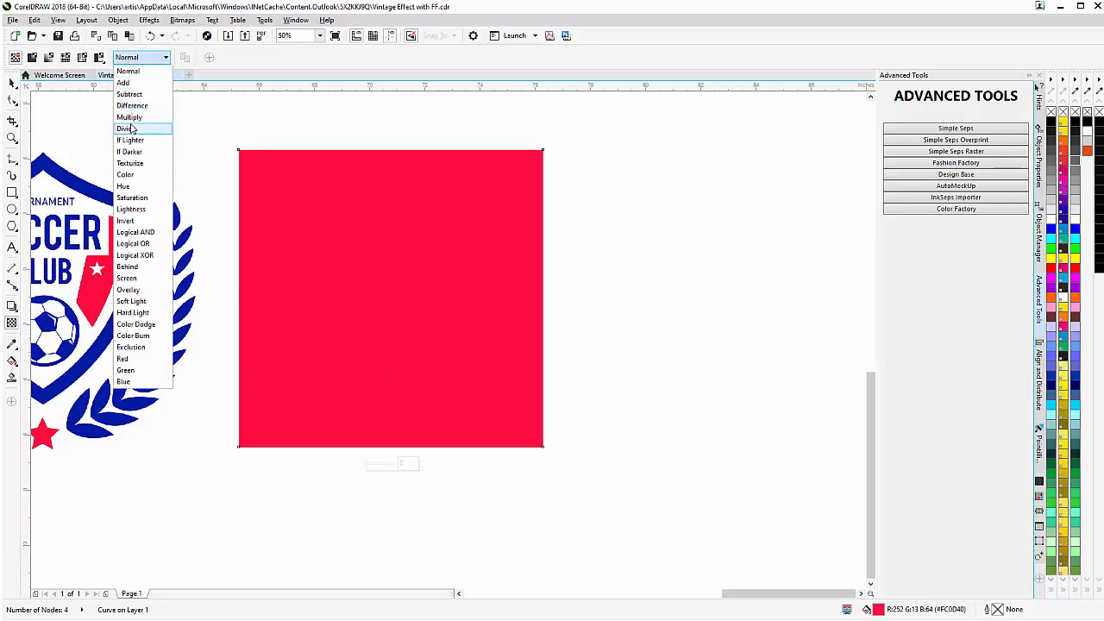
click(127, 128)
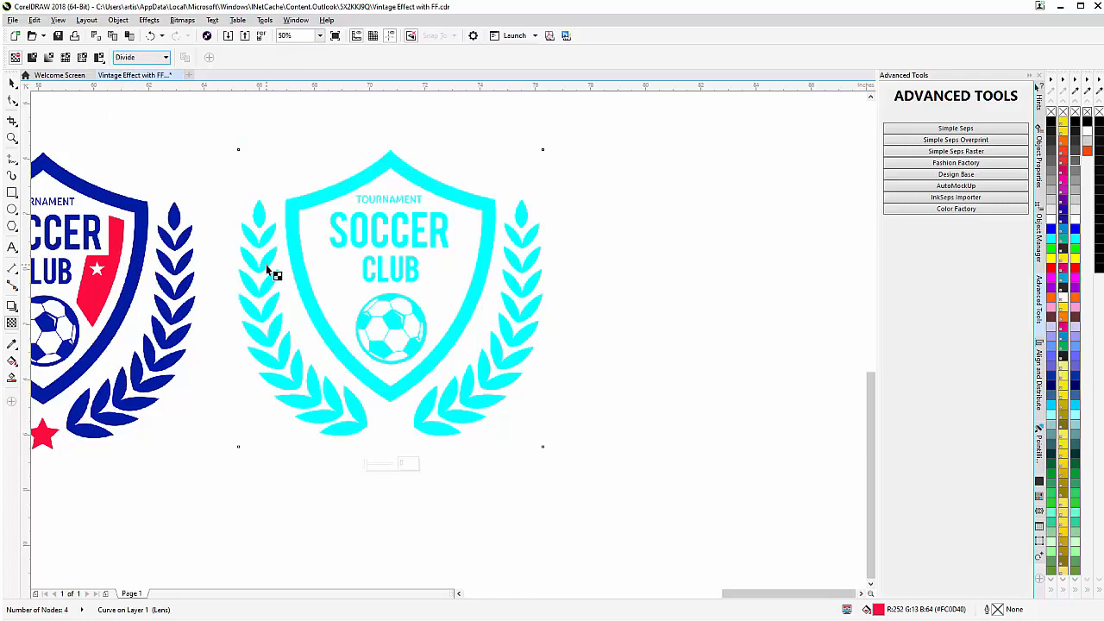
click(12, 102)
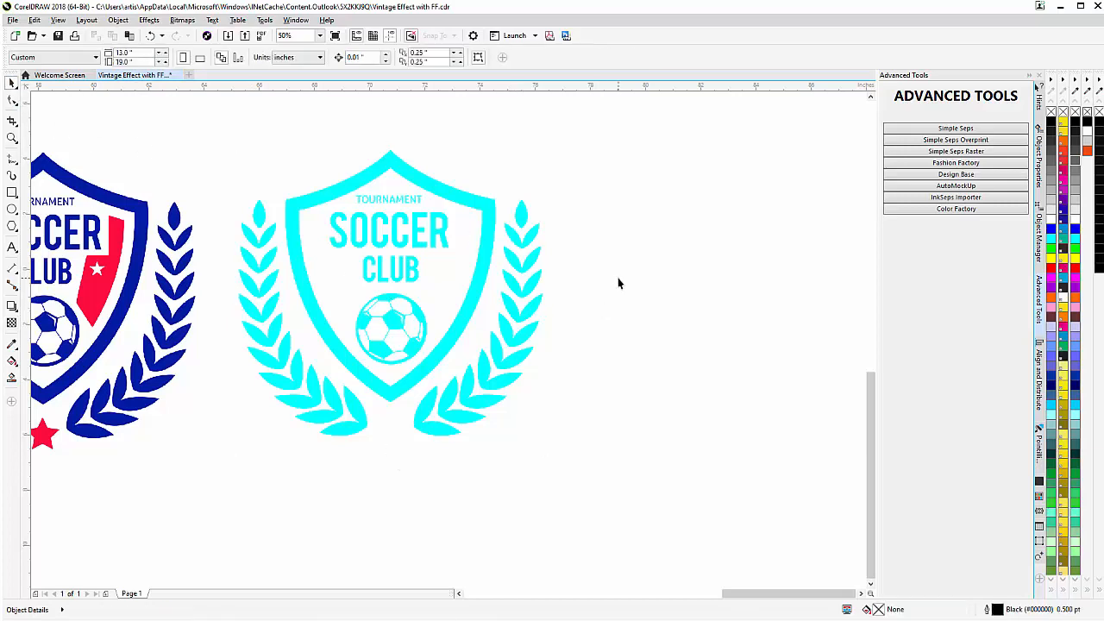
mouse_move(626, 281)
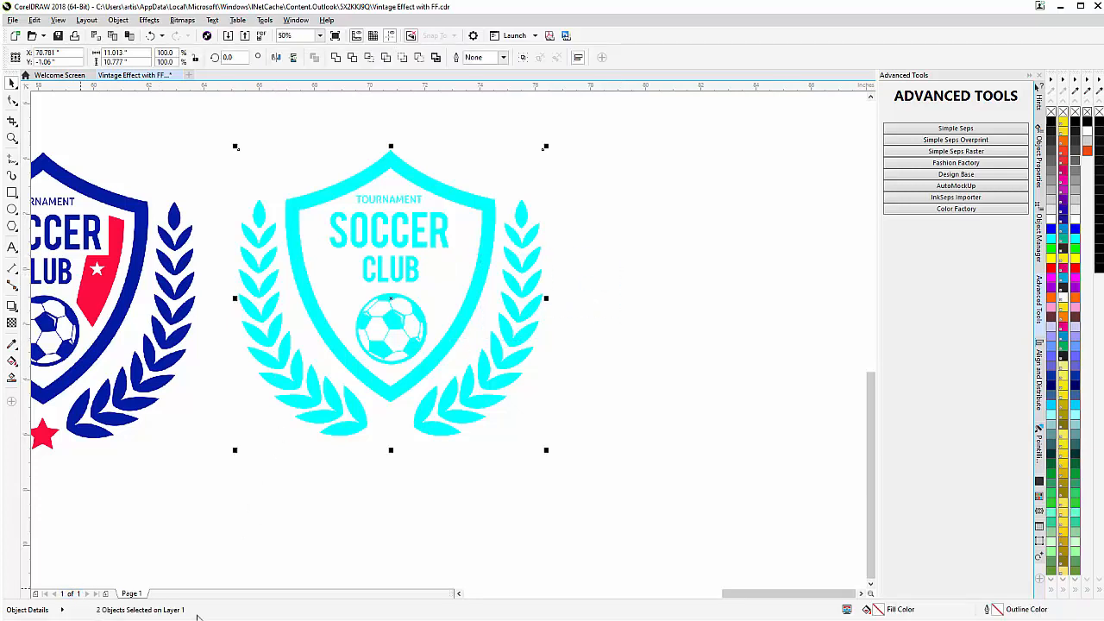
mouse_move(402, 543)
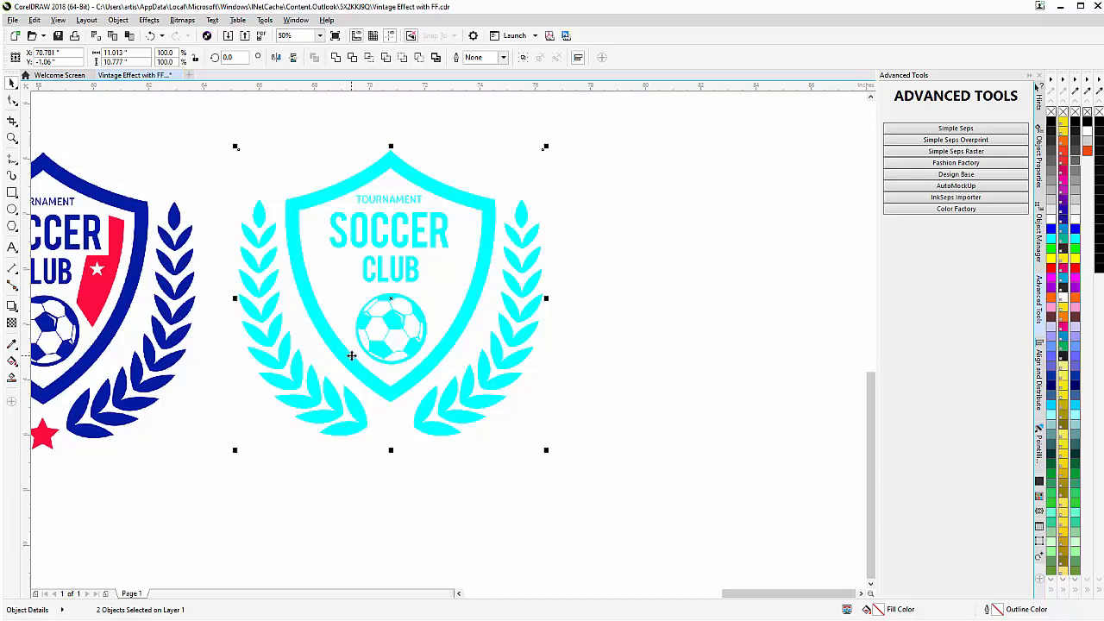
Step: Duplicate the cyan logo to its right and sample the logo's red with the Color Eyedropper
drag(389, 301, 733, 315)
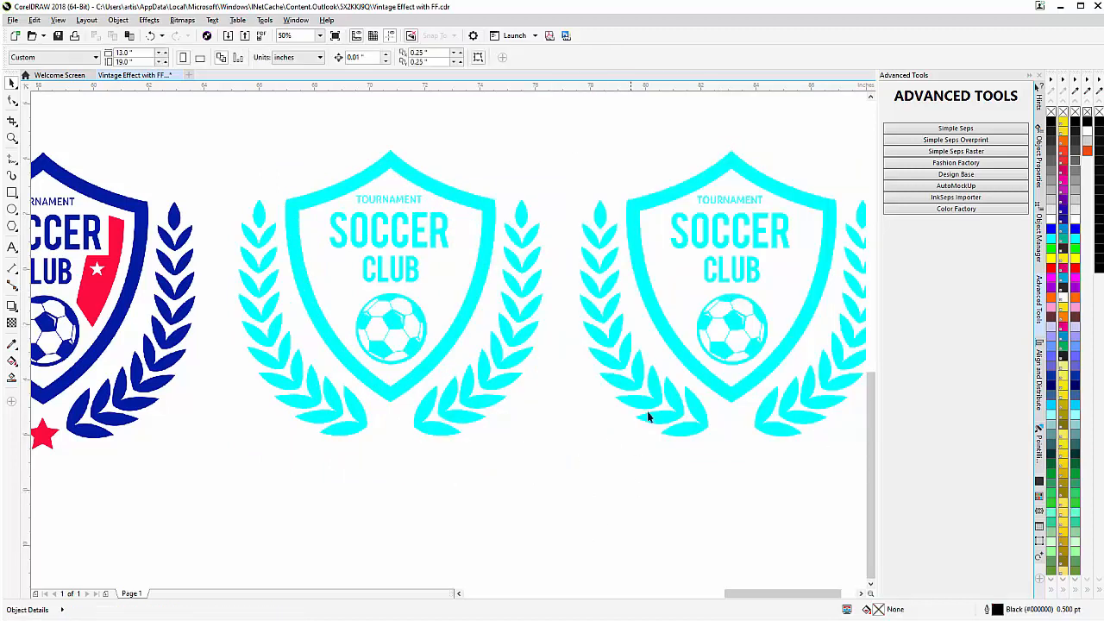
click(647, 418)
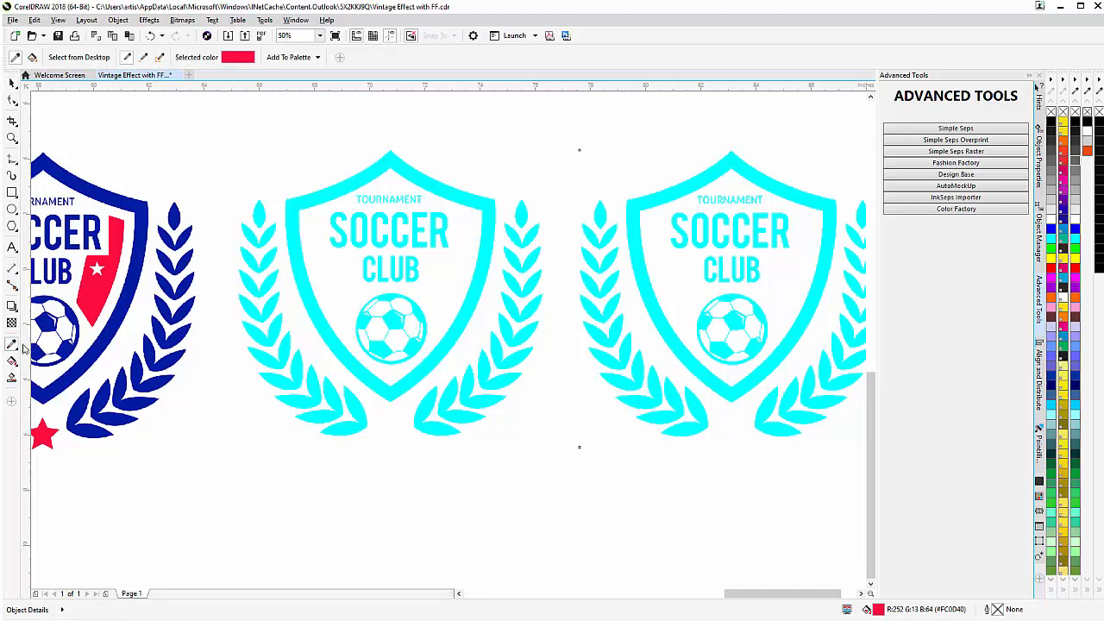
click(594, 324)
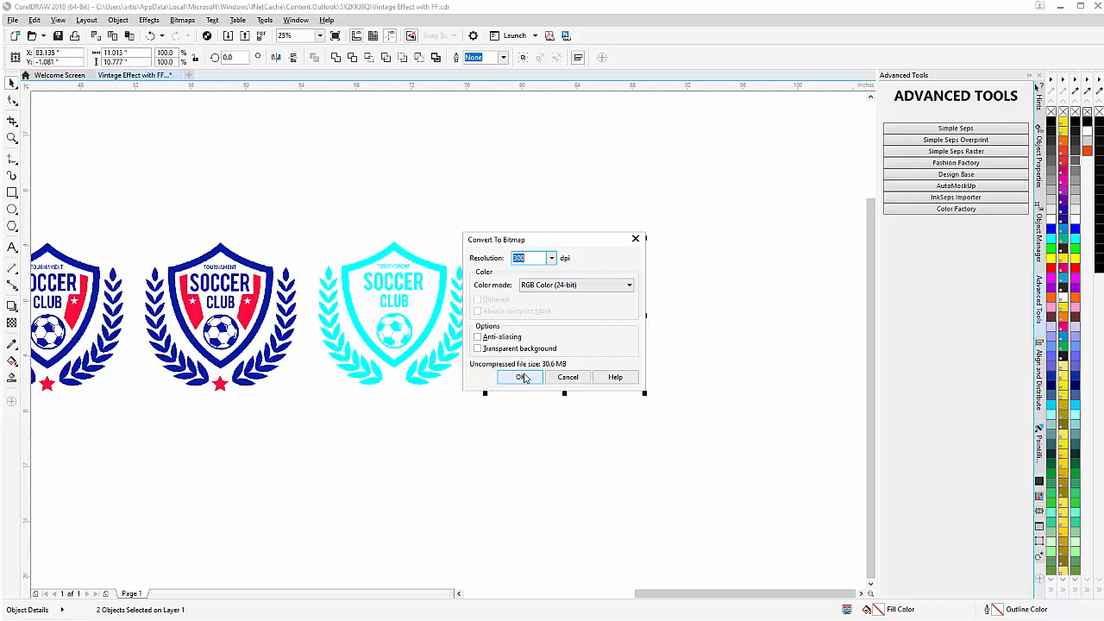
Step: Convert the red shapes, then the cyan logo, to 300 dpi RGB bitmaps
click(520, 377)
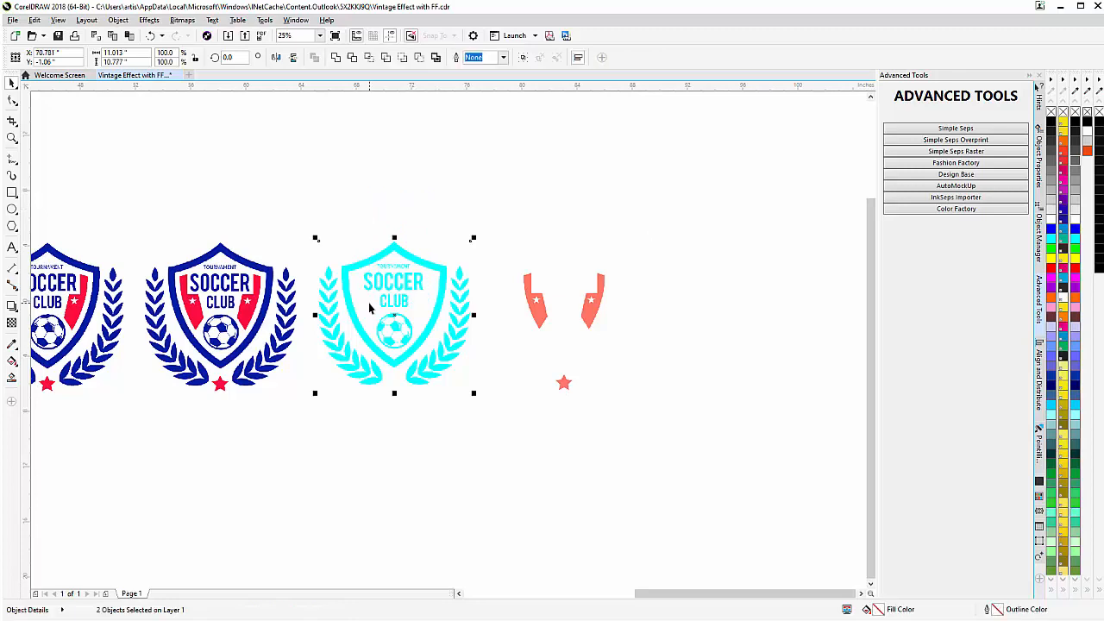
click(182, 20)
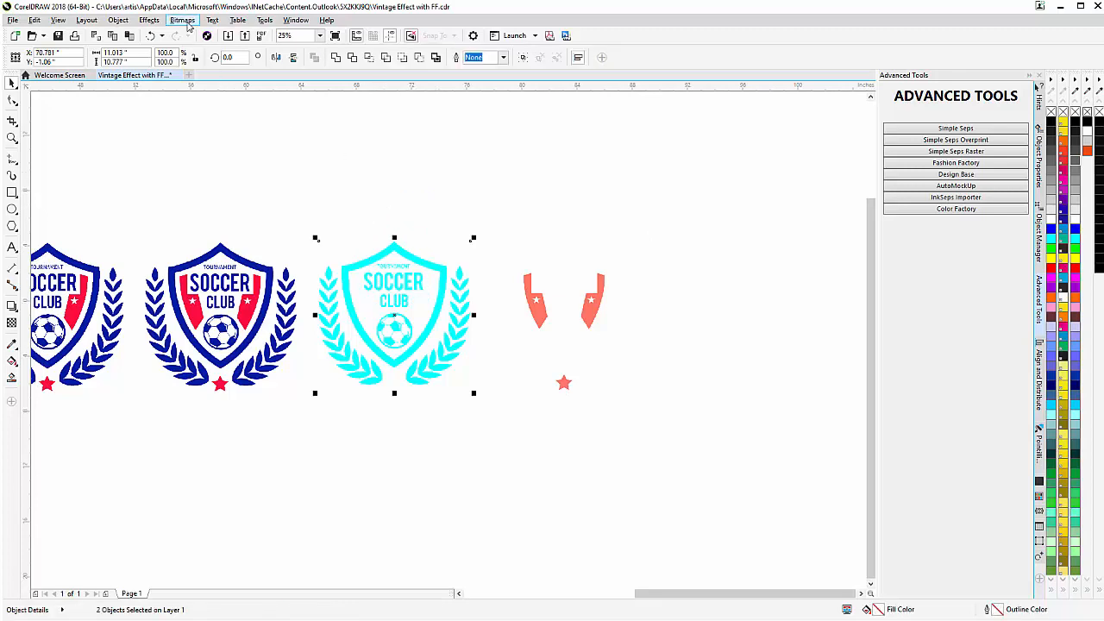
click(182, 20)
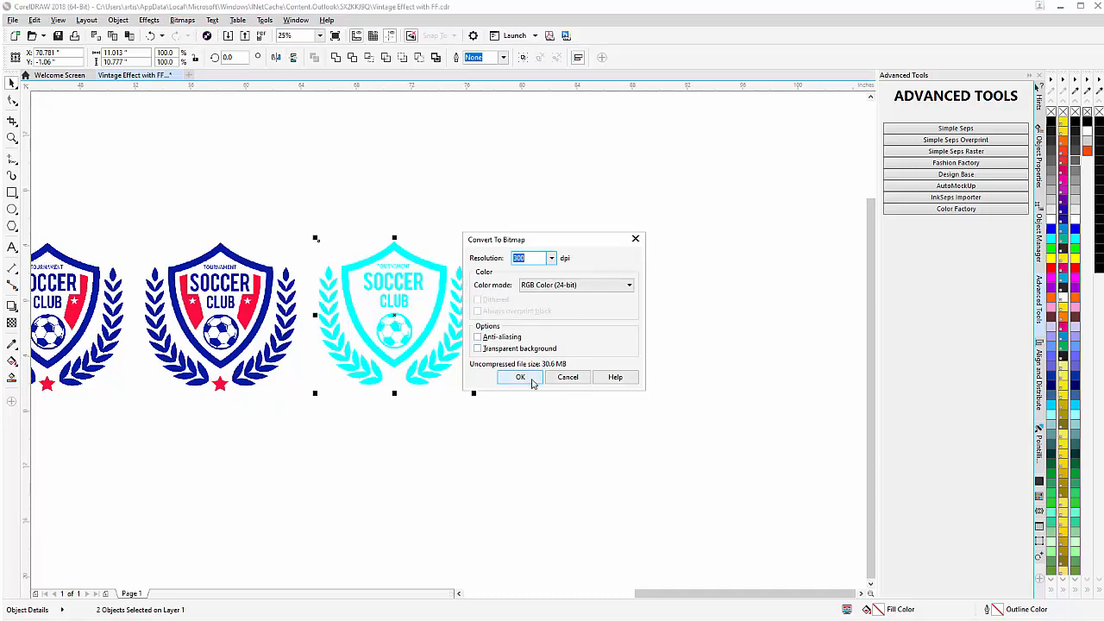
click(520, 377)
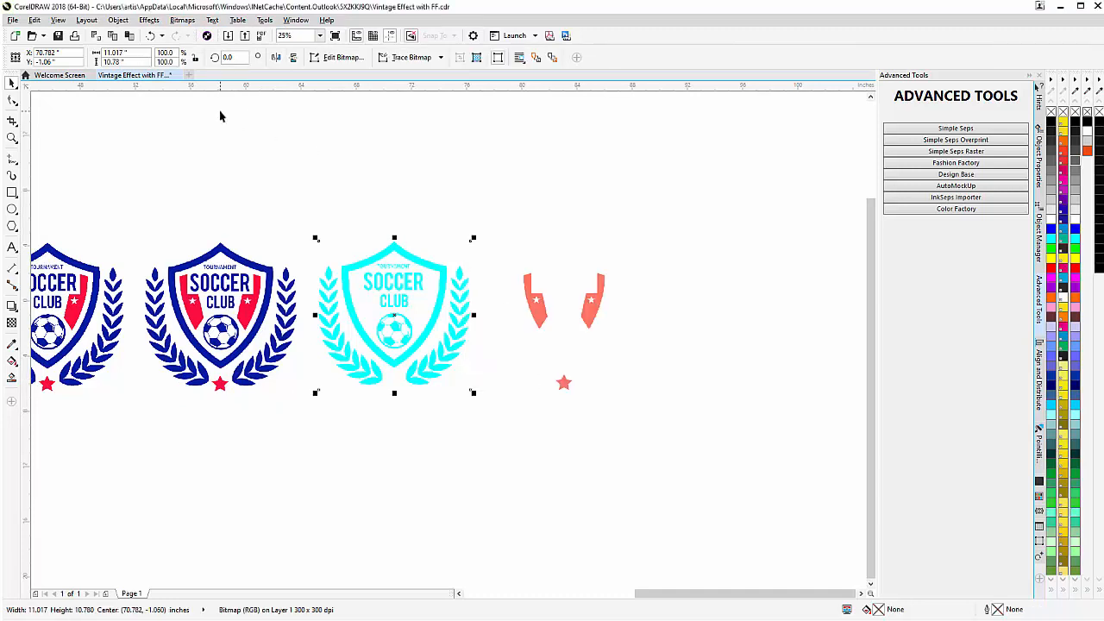
Step: Convert the cyan logo to 1-bit black-and-white line art at threshold 192
click(182, 20)
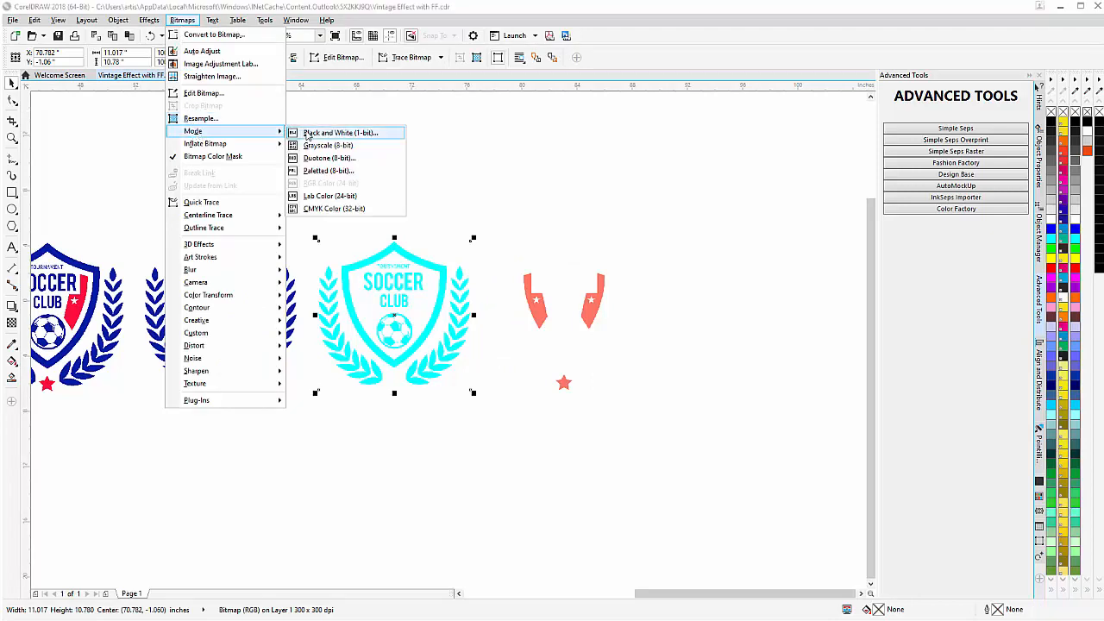
click(339, 132)
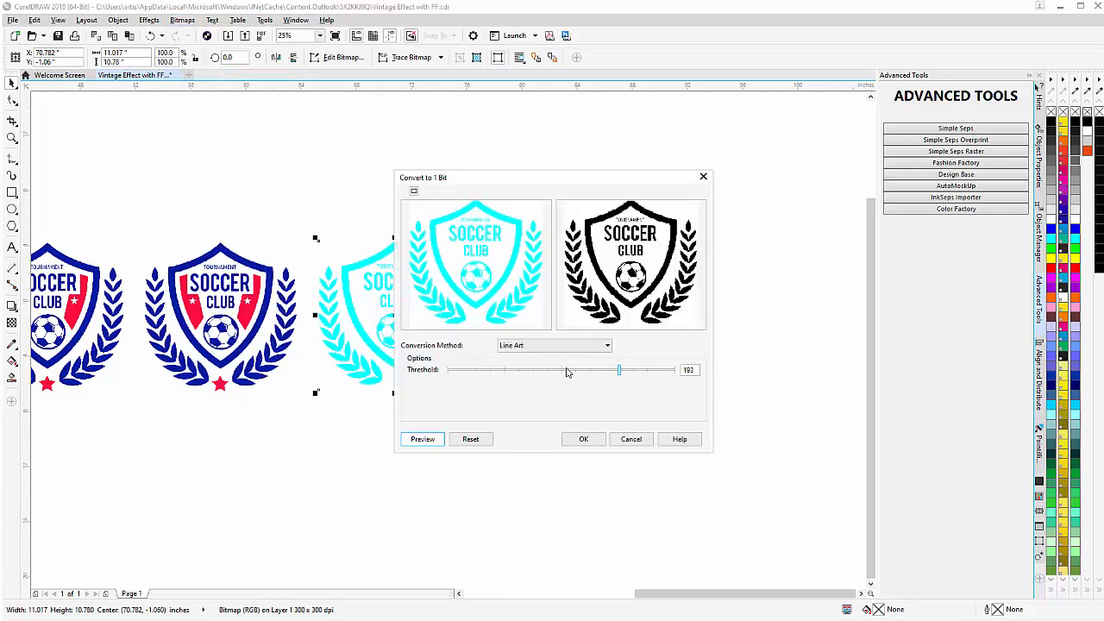
drag(617, 370, 562, 370)
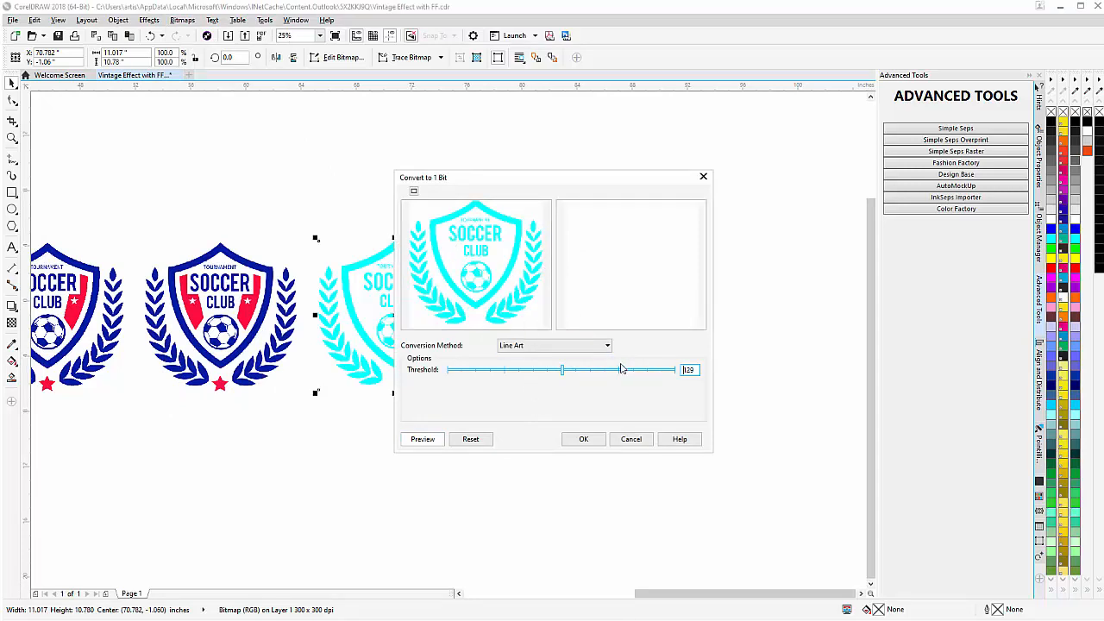
drag(563, 370, 615, 370)
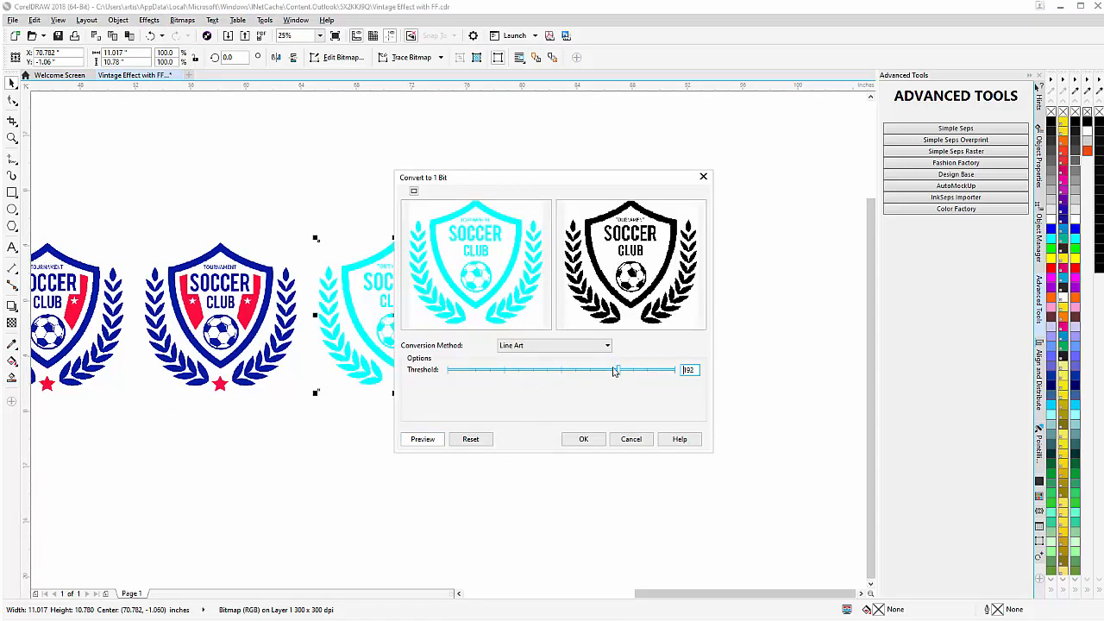
click(583, 439)
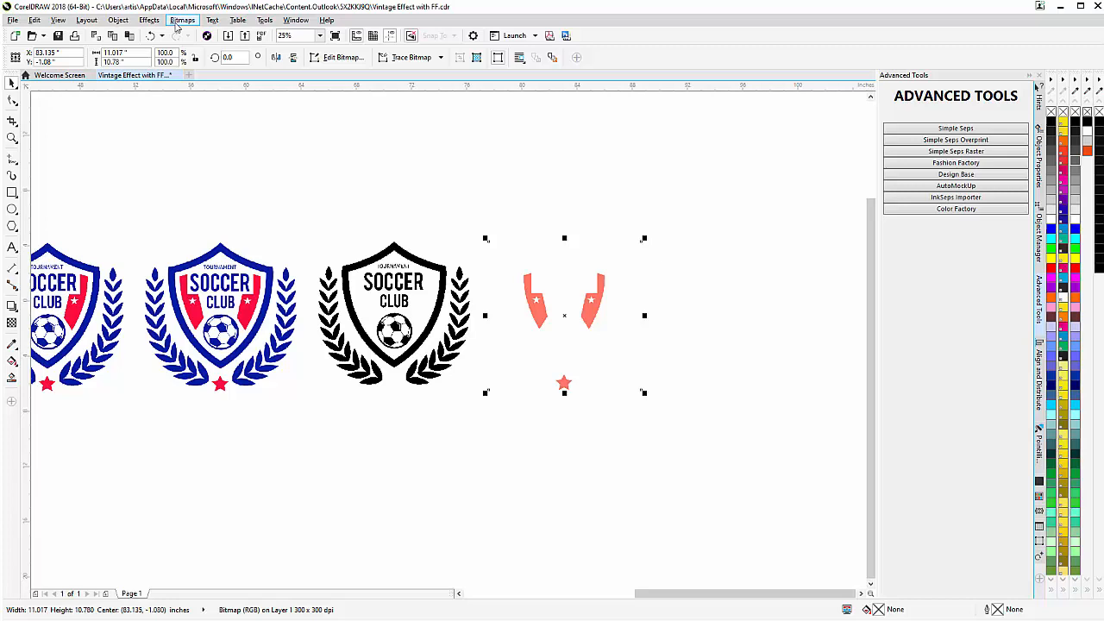
Step: Convert the red shapes to 1-bit black-and-white line art as well
click(181, 20)
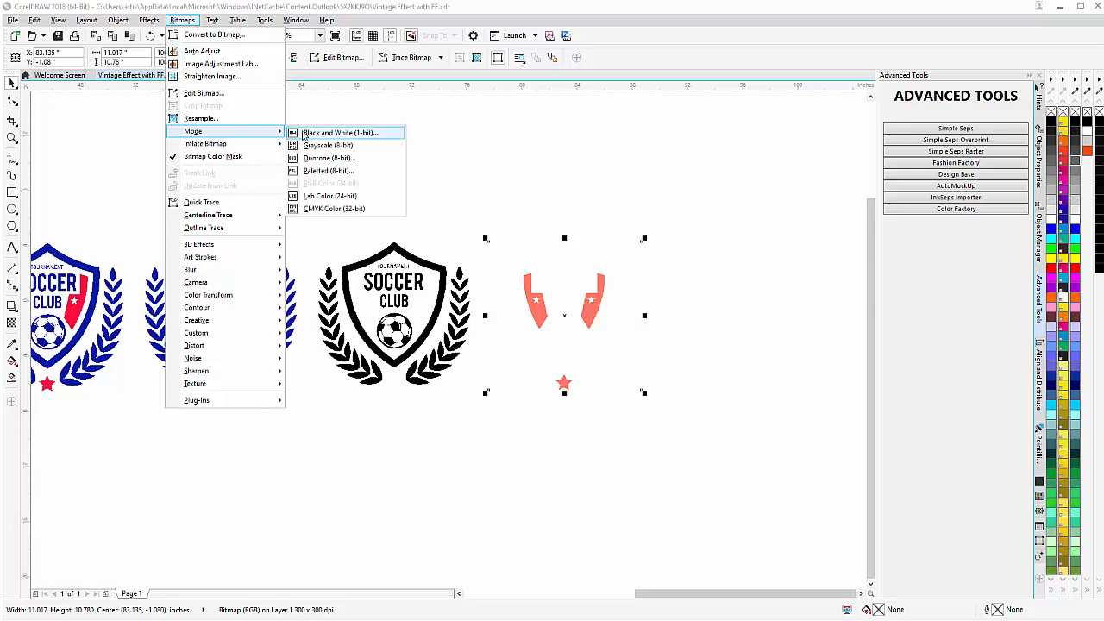
click(339, 132)
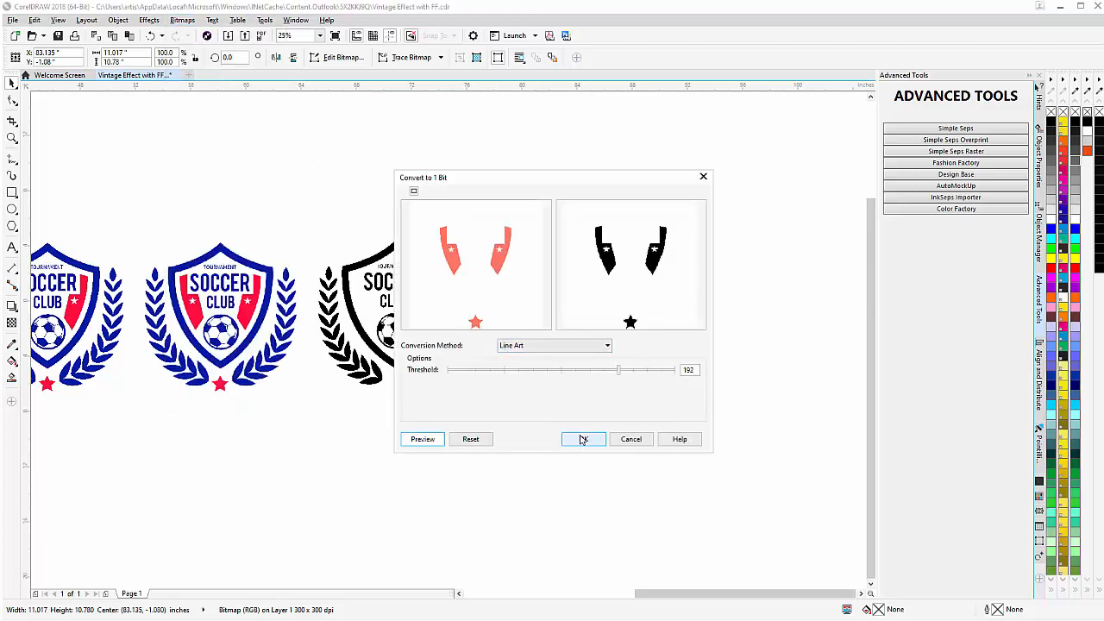
click(583, 439)
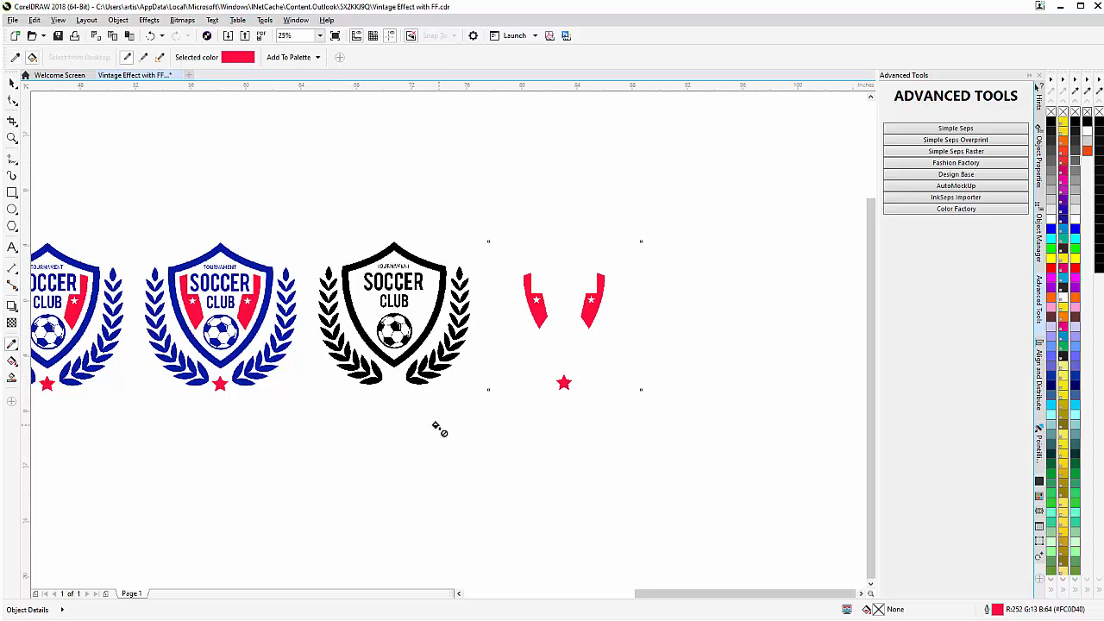
mouse_move(430, 433)
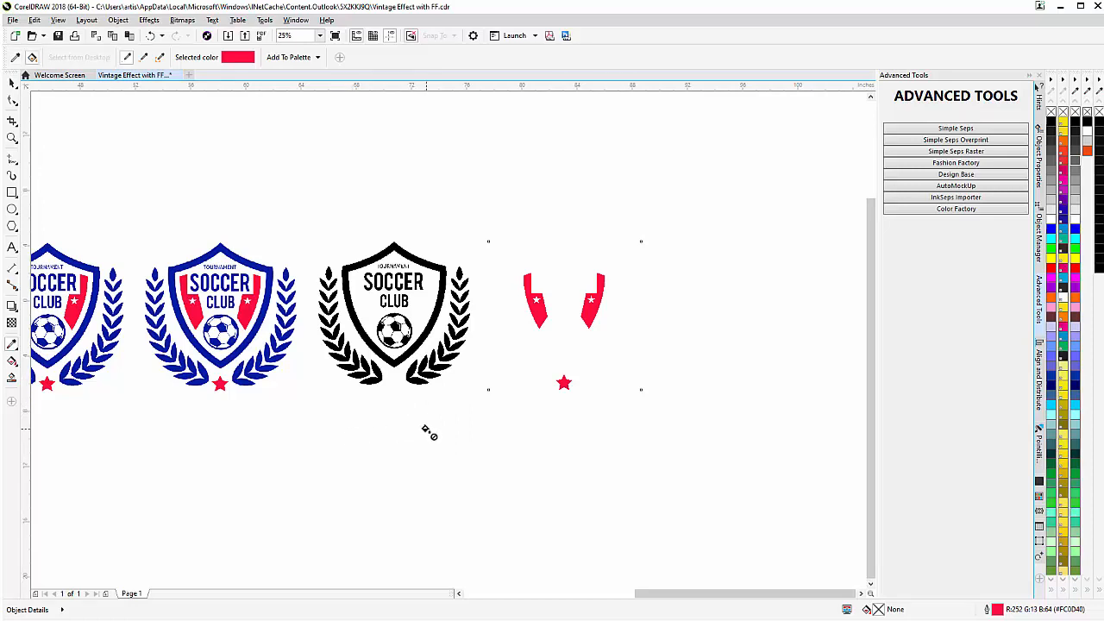
Step: Sample the original logo's blue and apply it to the monochrome badge
click(394, 315)
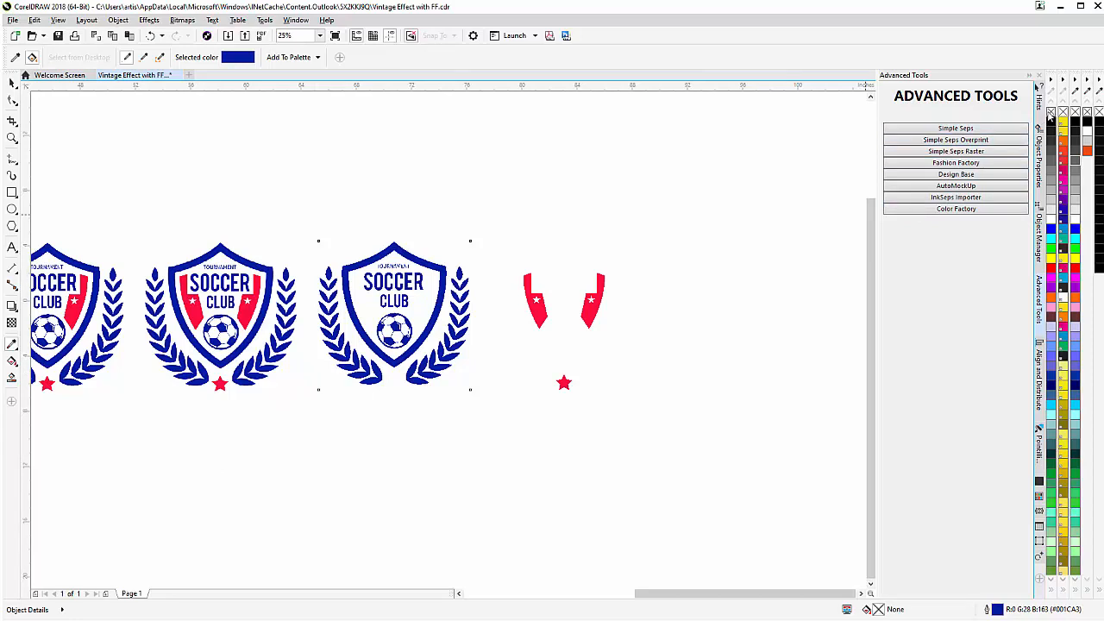
mouse_move(60, 157)
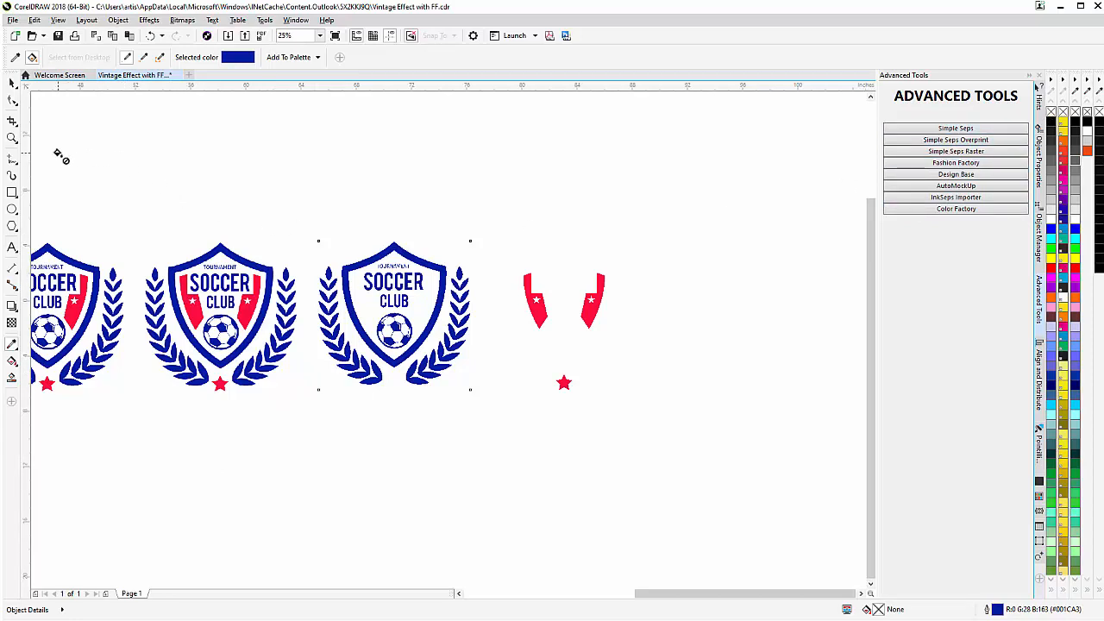
click(394, 315)
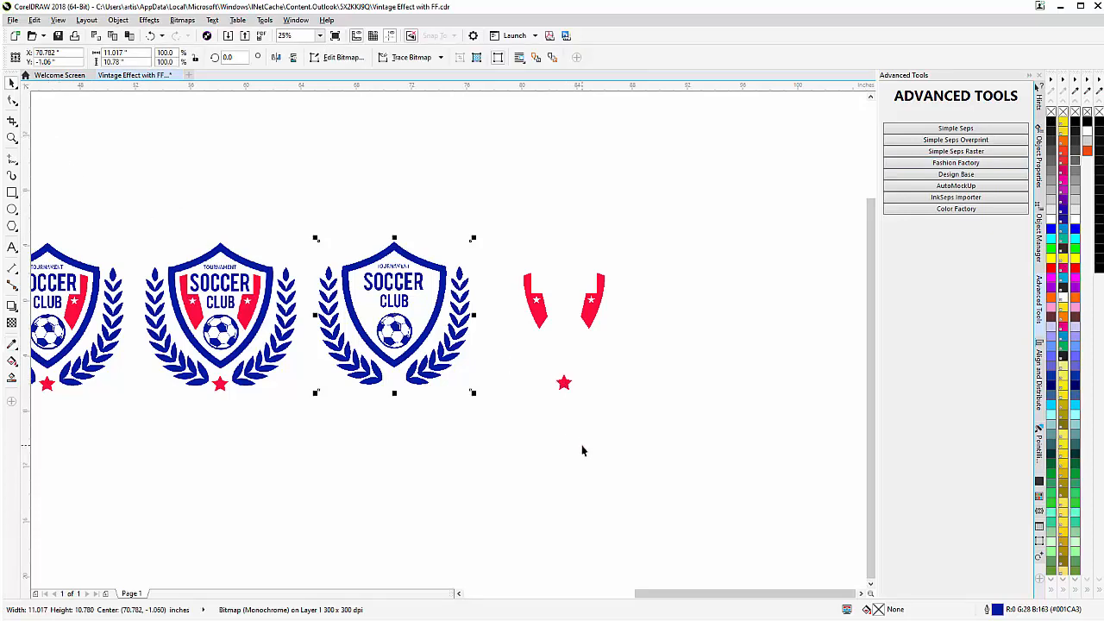
mouse_move(673, 308)
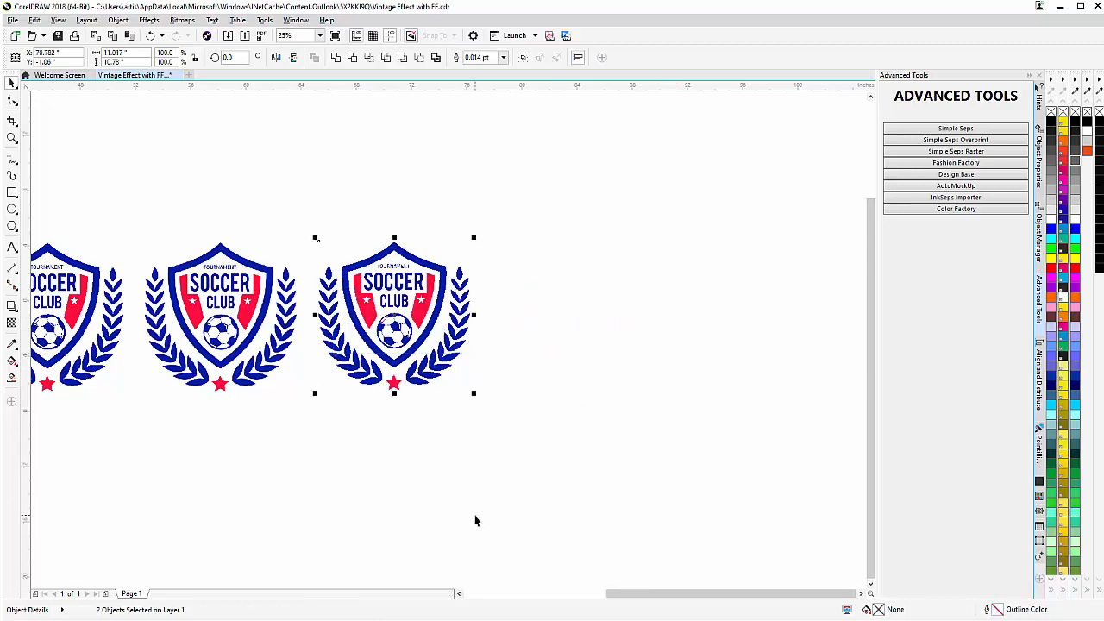
mouse_move(438, 425)
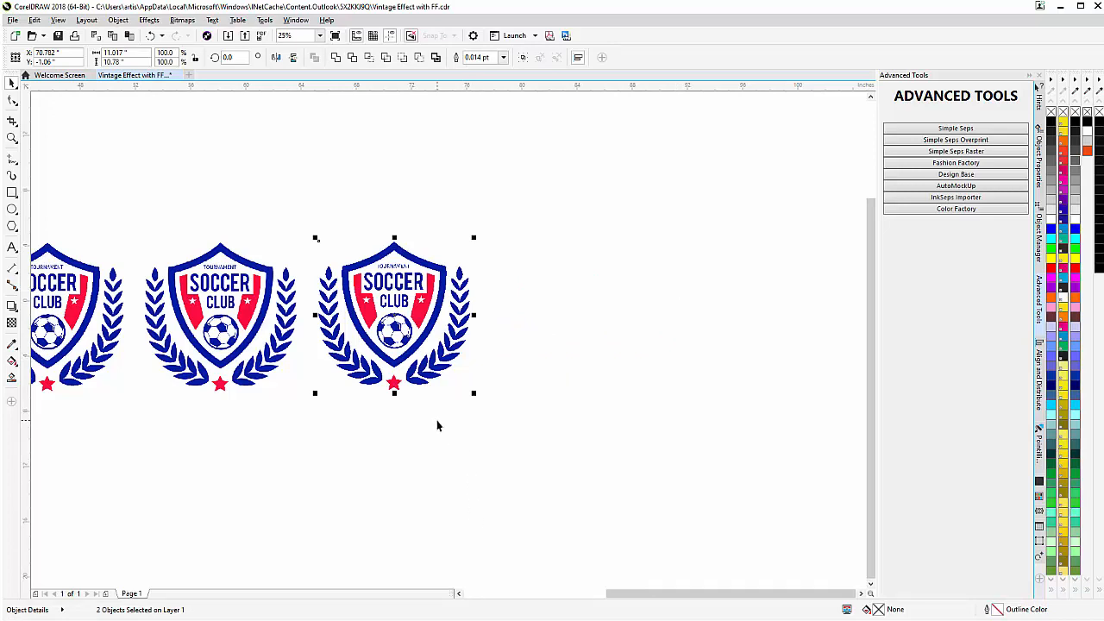
mouse_move(437, 425)
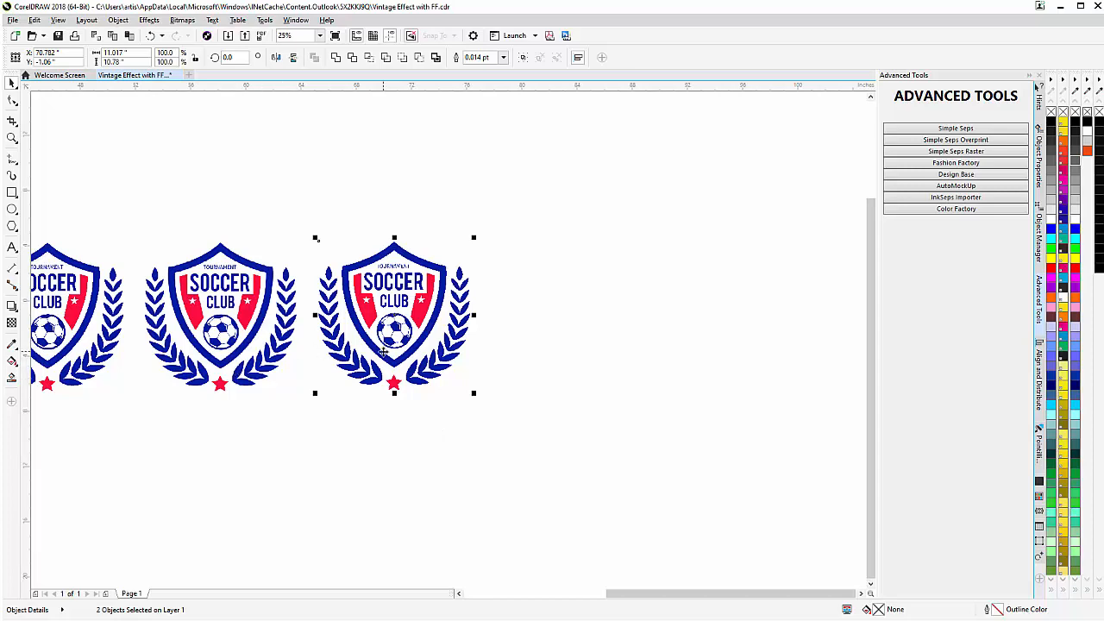
click(313, 35)
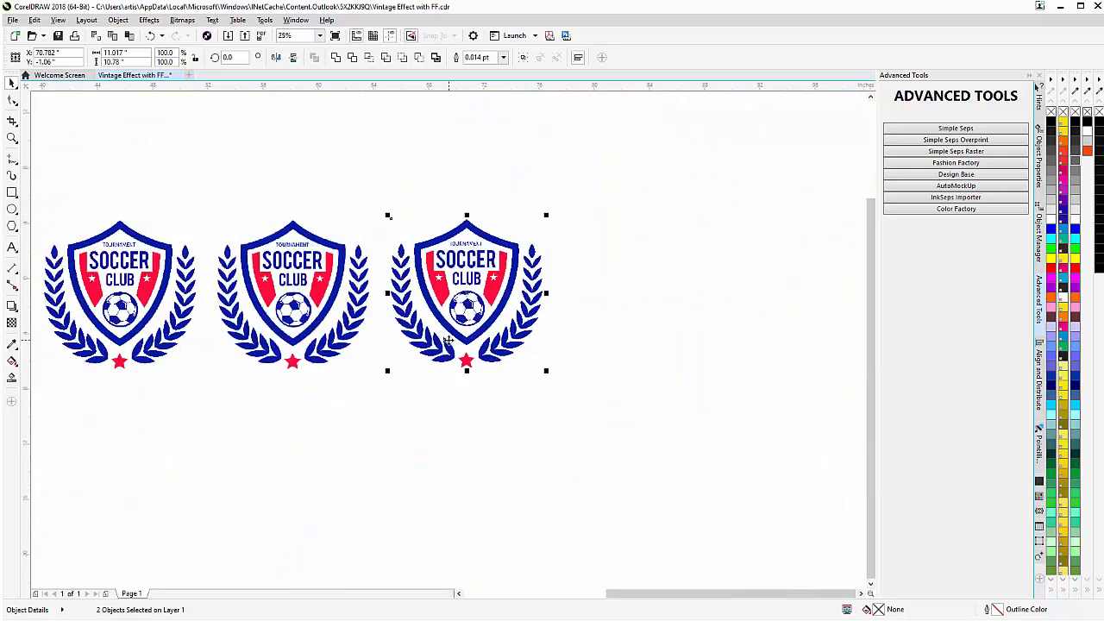
click(298, 36)
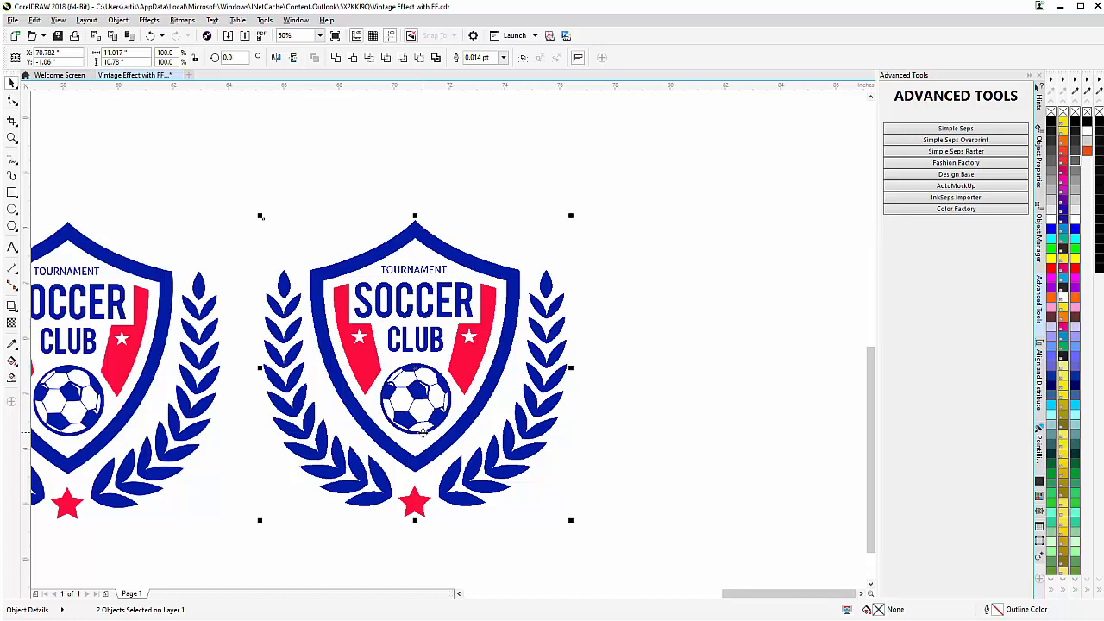
mouse_move(422, 423)
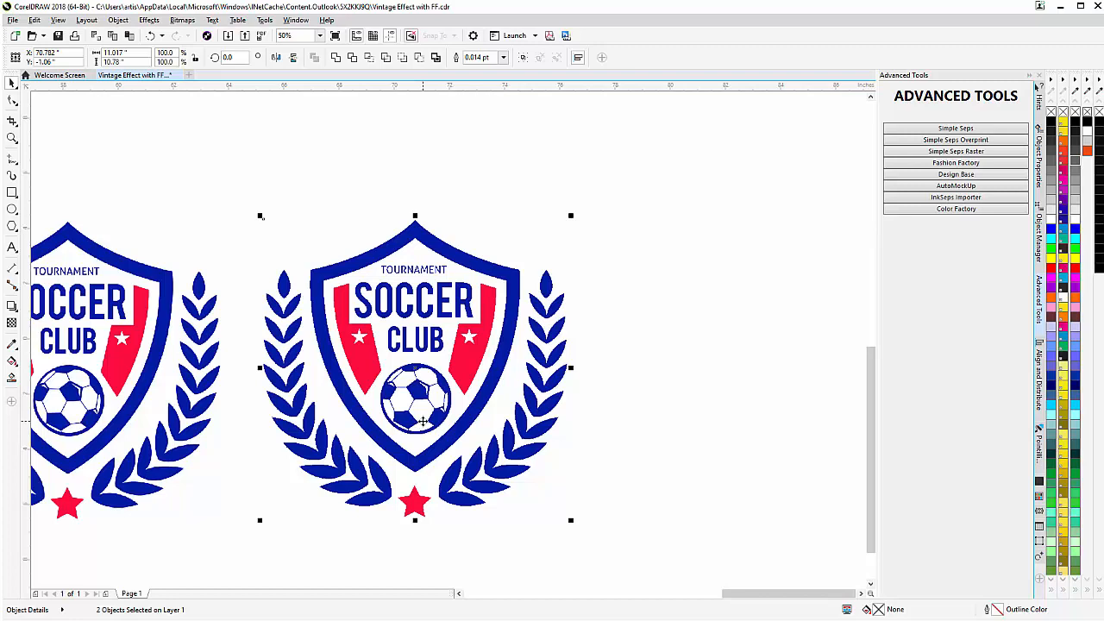